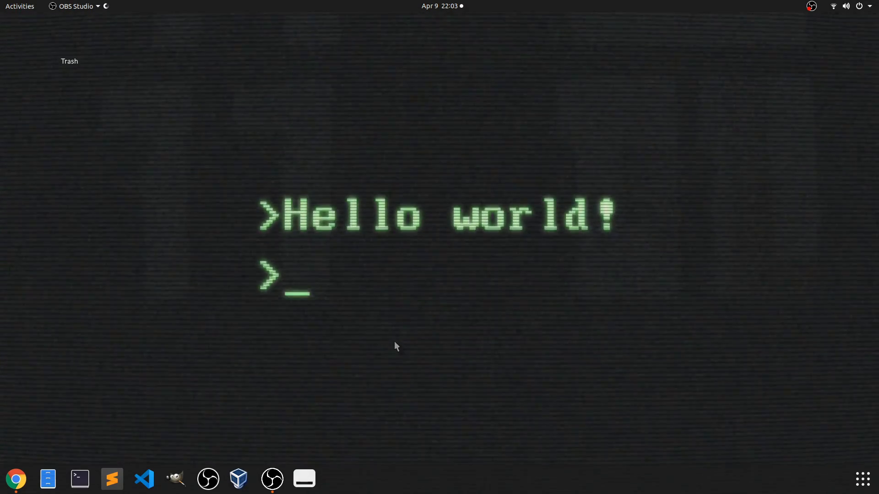
pyautogui.moveTo(440, 317)
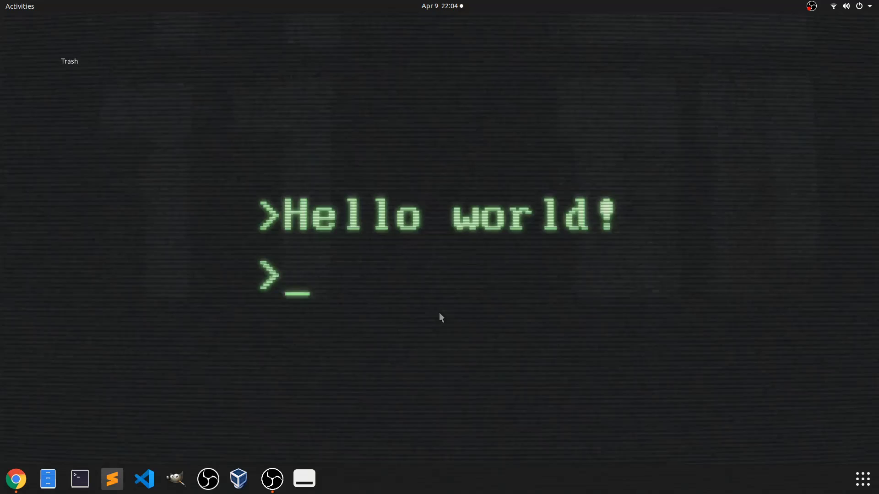
# Launch GNOME Terminal from the dock and maximize it to fill the screen.
pyautogui.click(78, 479)
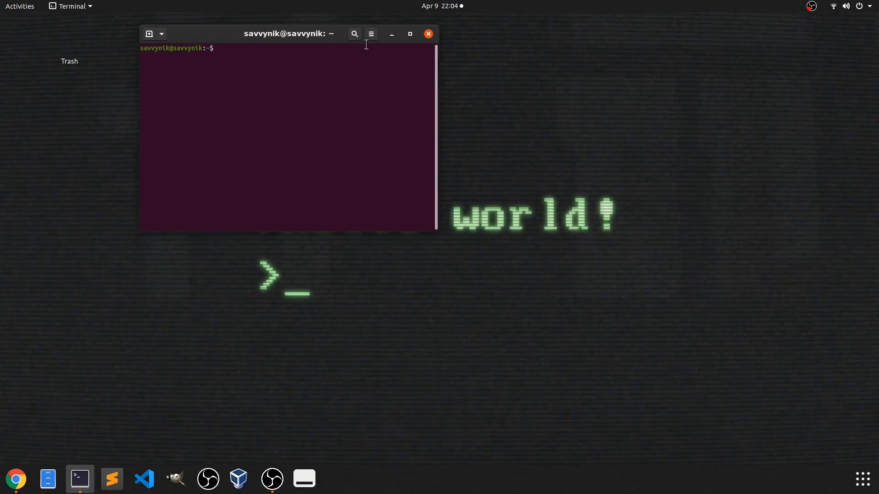
pyautogui.click(371, 33)
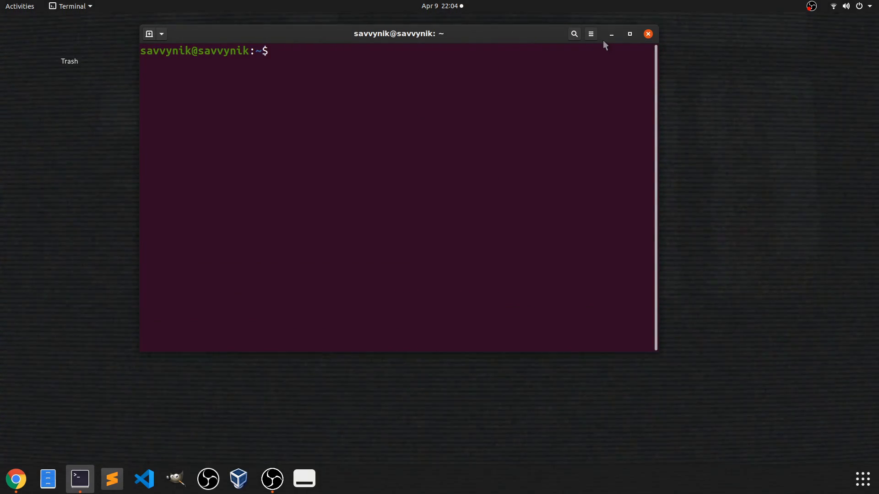
pyautogui.click(629, 34)
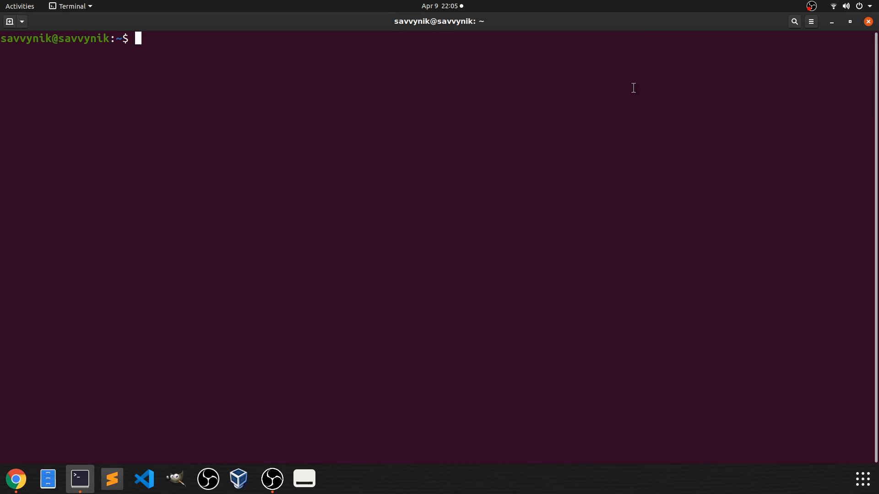
# Change into Documents and create RelationalOperators.sh in nano.
pyautogui.write('cd Do')
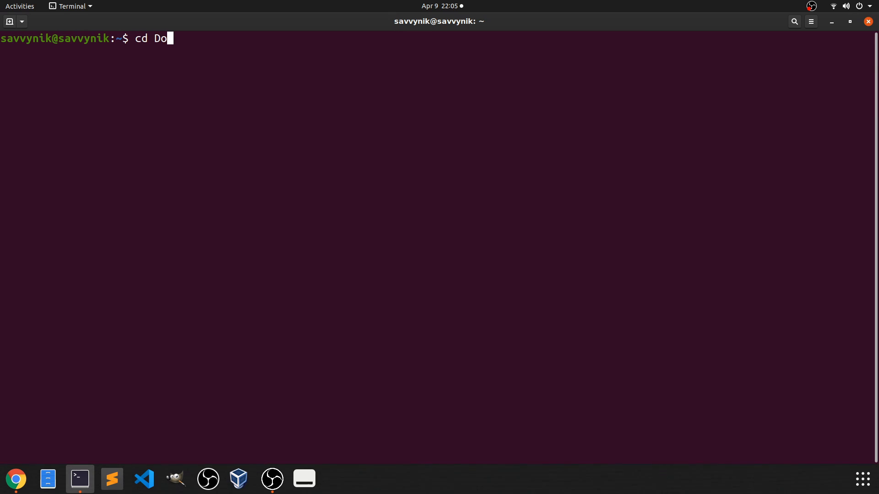
pyautogui.press('Return')
pyautogui.write('ls')
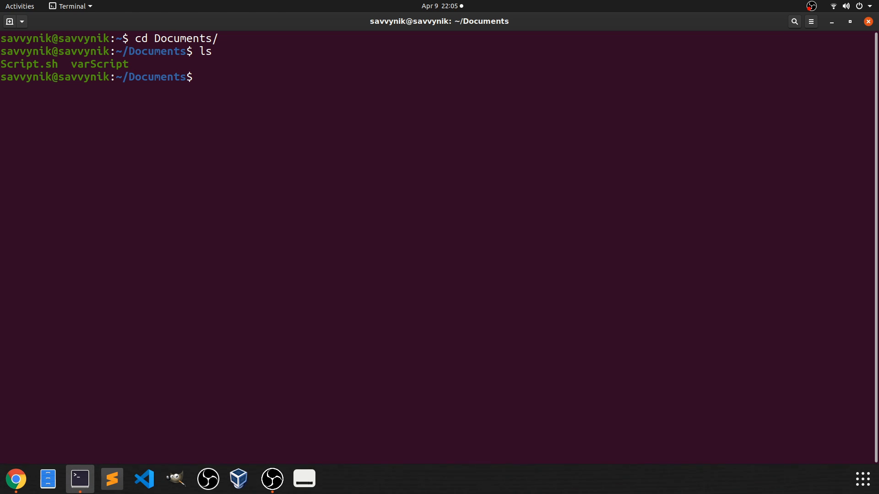
pyautogui.write('nano')
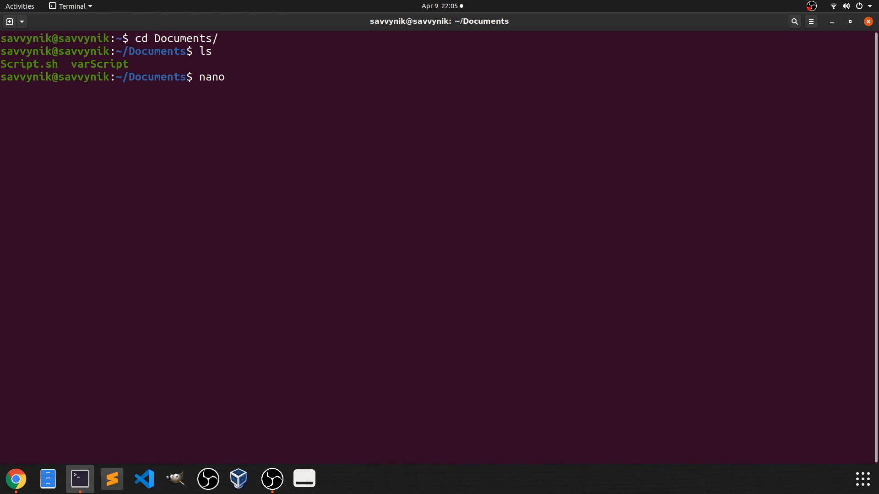
pyautogui.write('Relationa')
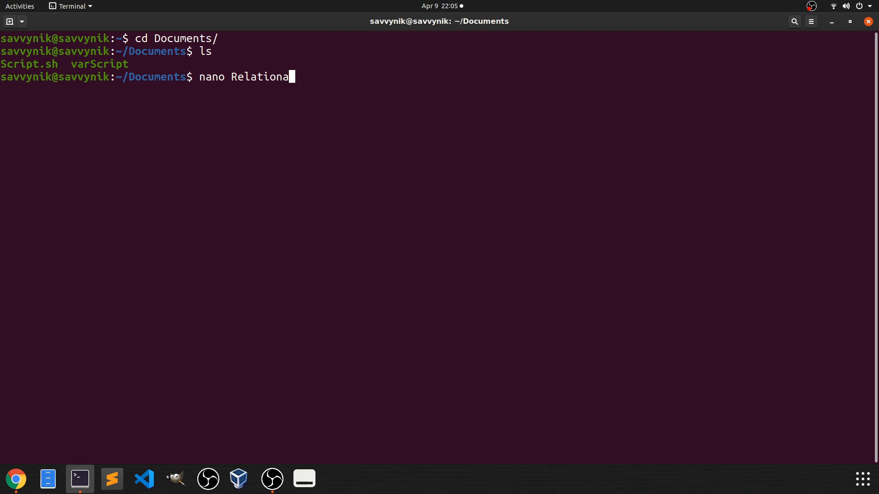
pyautogui.write('lOperators')
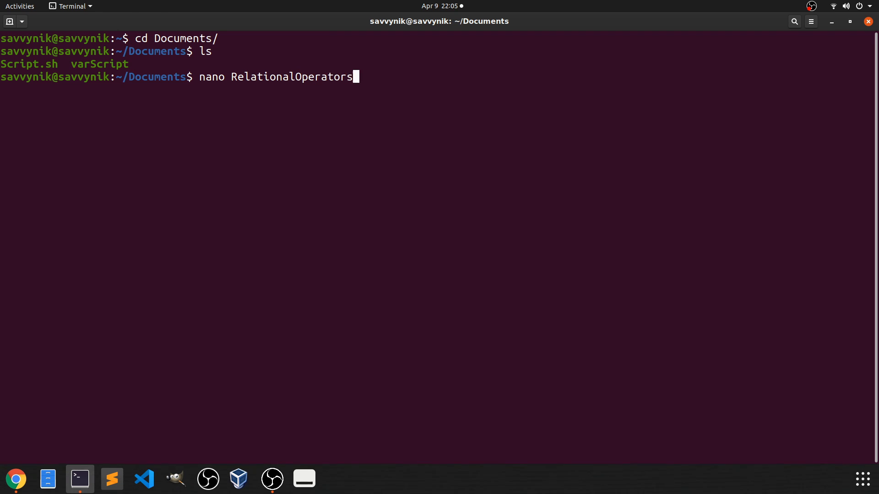
pyautogui.press('Return')
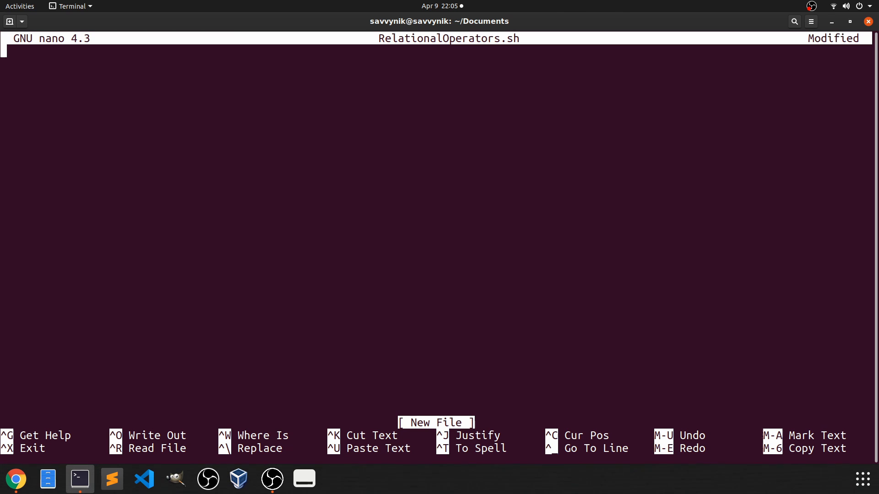
# Write the shebang line #!/usr/bin/bash at the top of the script.
pyautogui.write('#!')
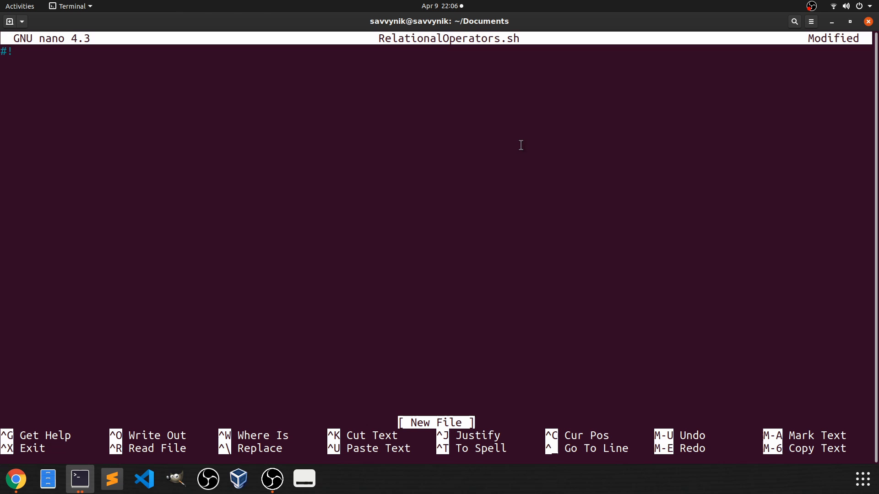
pyautogui.write('/usr/')
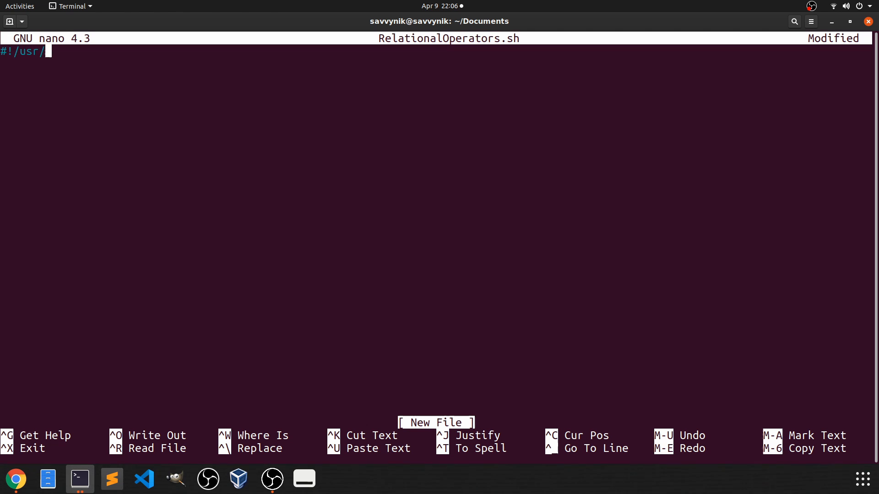
pyautogui.write('bin/bas')
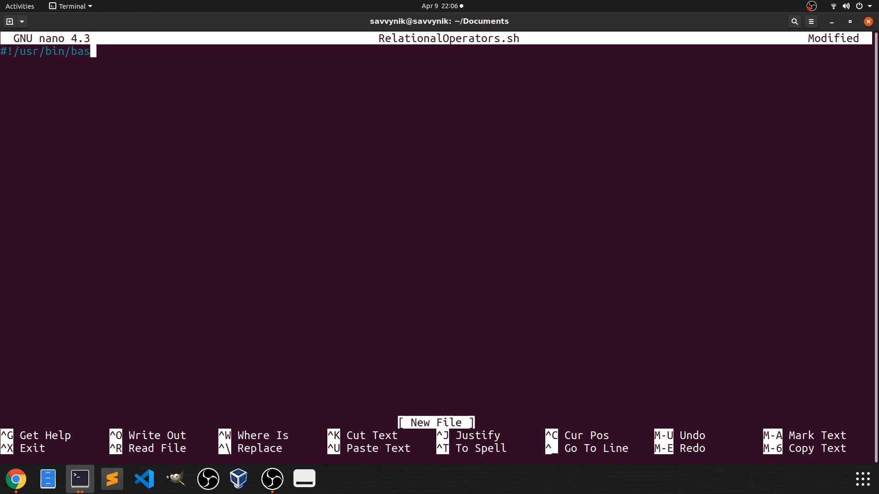
pyautogui.write('h')
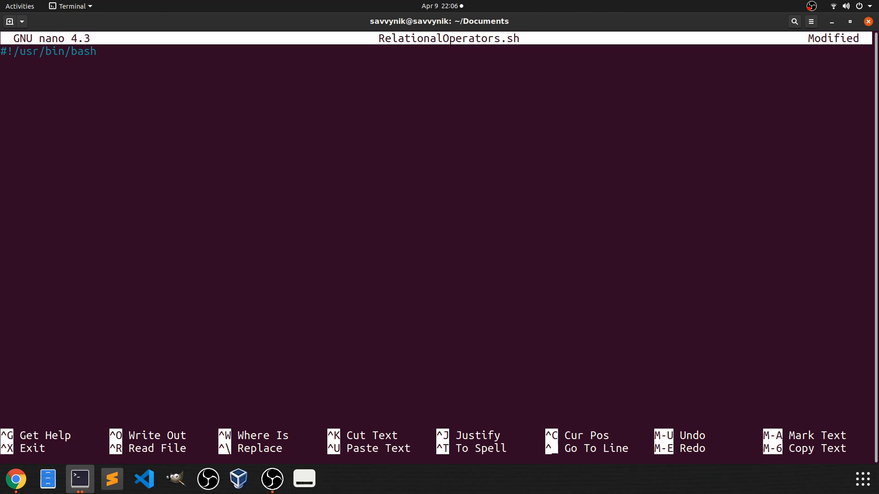
pyautogui.press('Return')
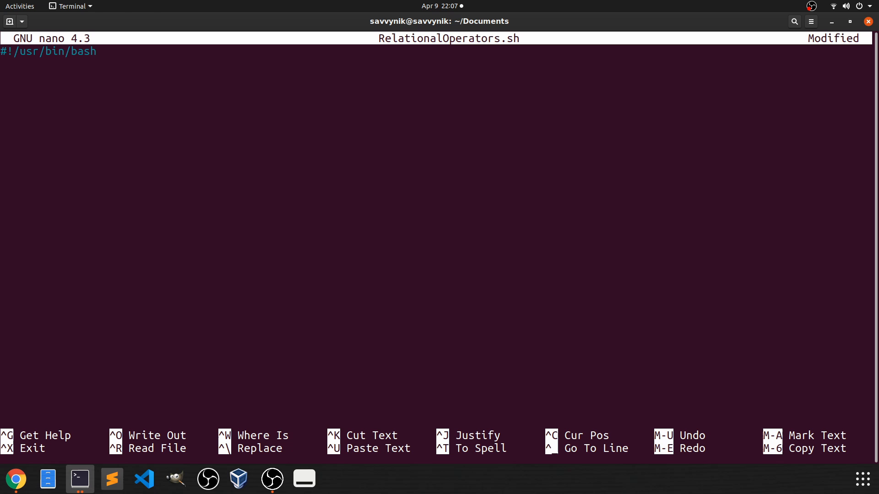
# Write an if/elif/else/fi skeleton with placeholder statement comments in each branch.
pyautogui.write('if [')
pyautogui.write('#do some statement')
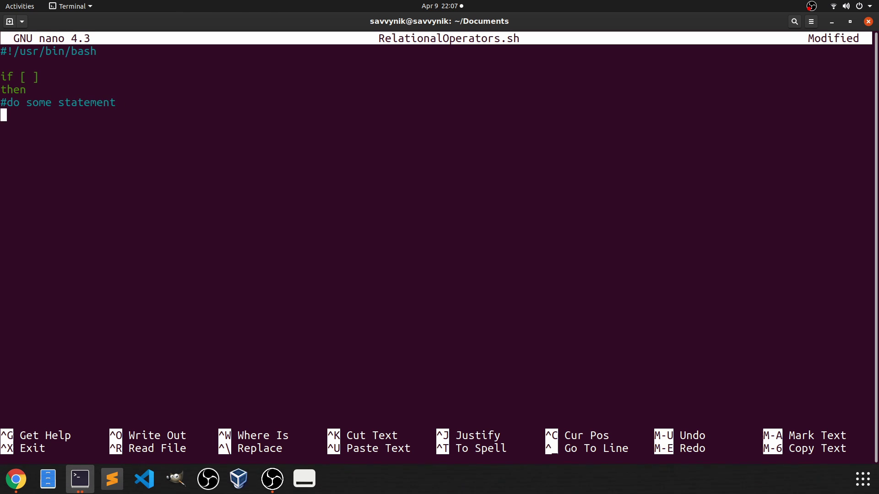
pyautogui.write('elif')
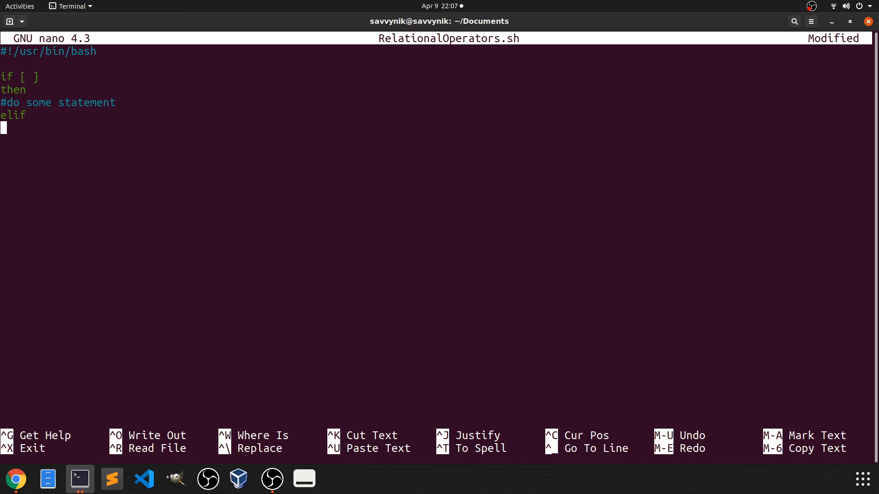
pyautogui.write('then')
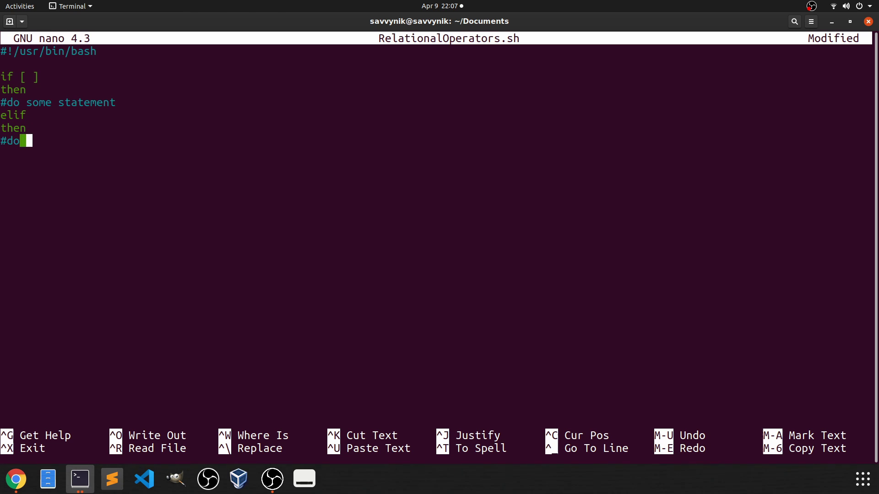
pyautogui.write('another statemen')
pyautogui.click(436, 166)
pyautogui.write('#do')
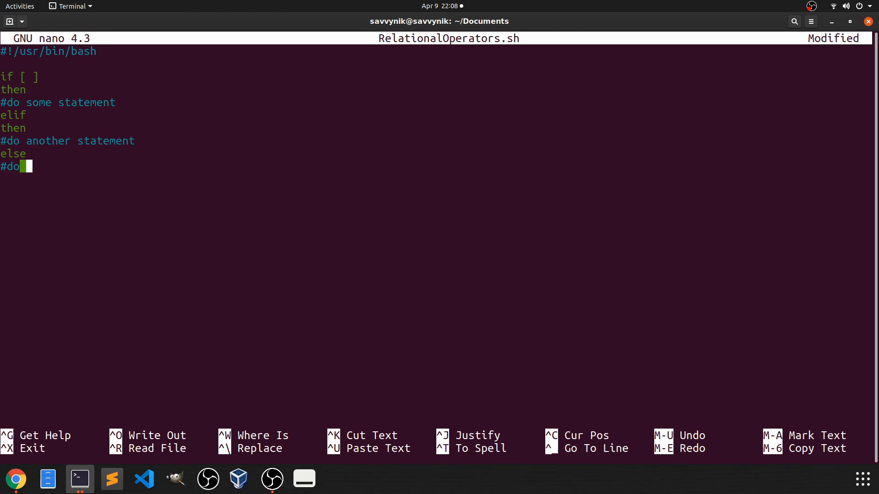
pyautogui.write('third statement')
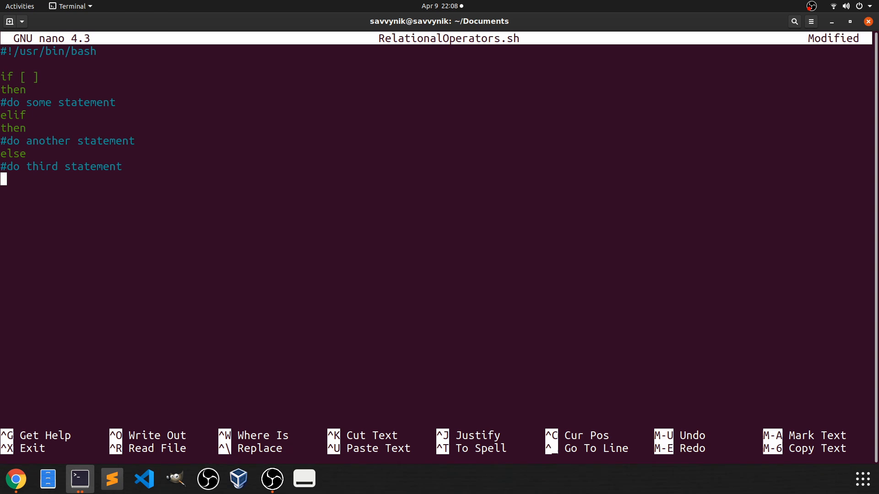
pyautogui.write('fi')
pyautogui.click(13, 116)
pyautogui.write(' [ ]')
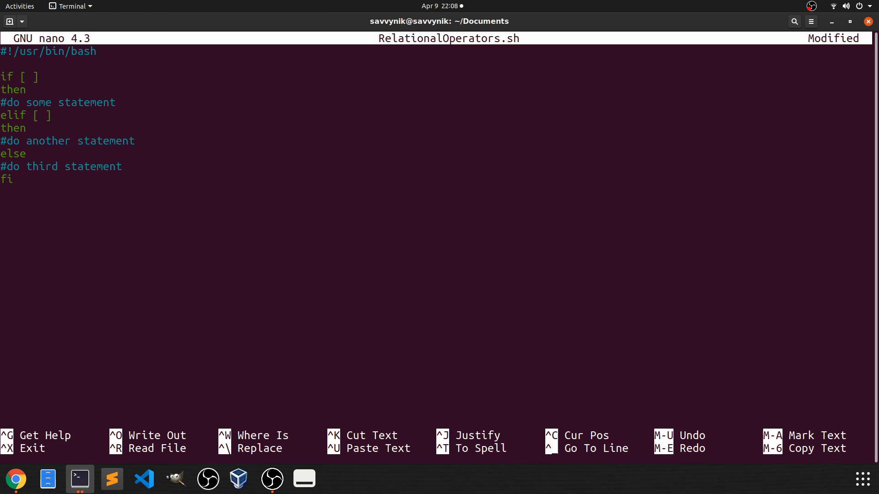
# Add echo "In the IF Clause" as the first line of the if branch.
pyautogui.click(35, 76)
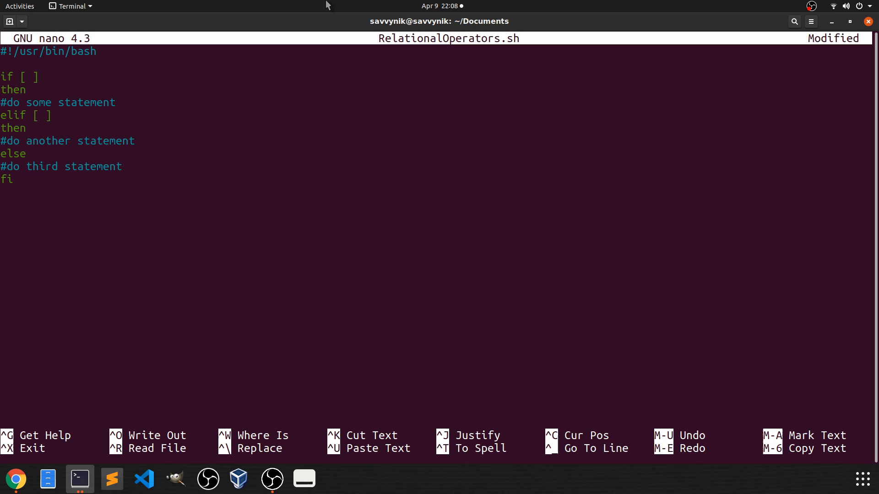
pyautogui.click(35, 76)
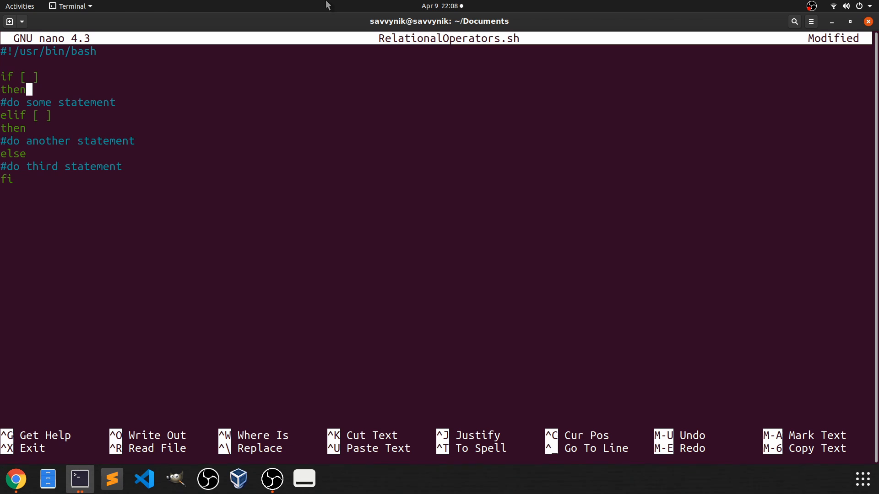
pyautogui.write('echo "')
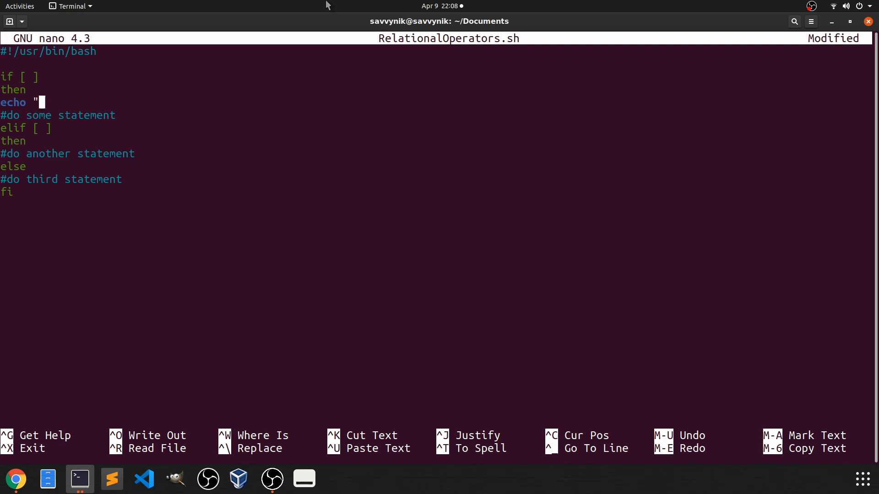
pyautogui.write('In')
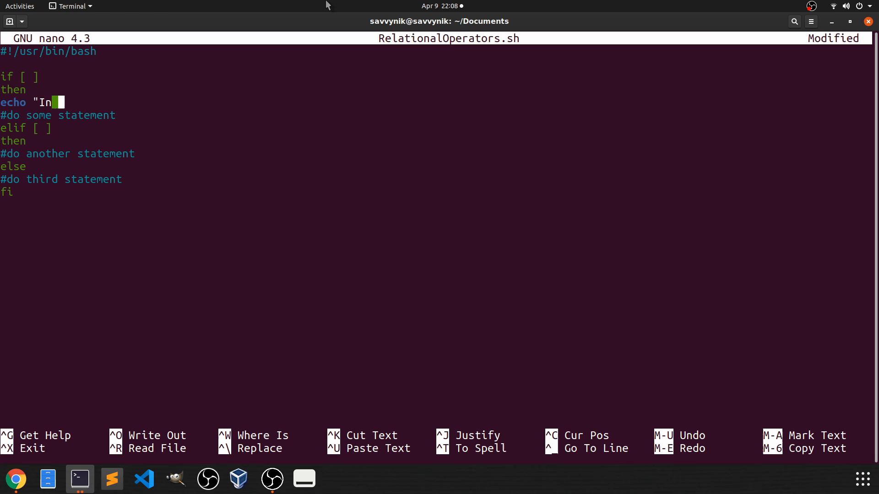
pyautogui.write('the IF Cla')
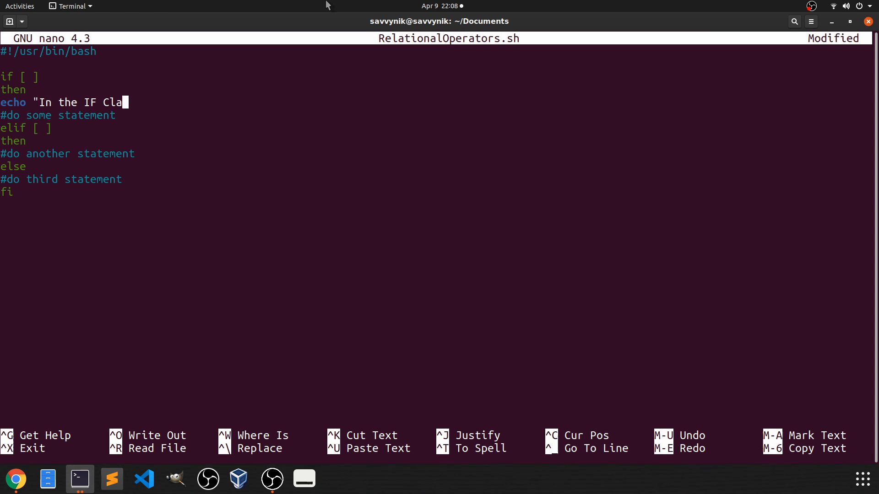
pyautogui.press('BackSpace')
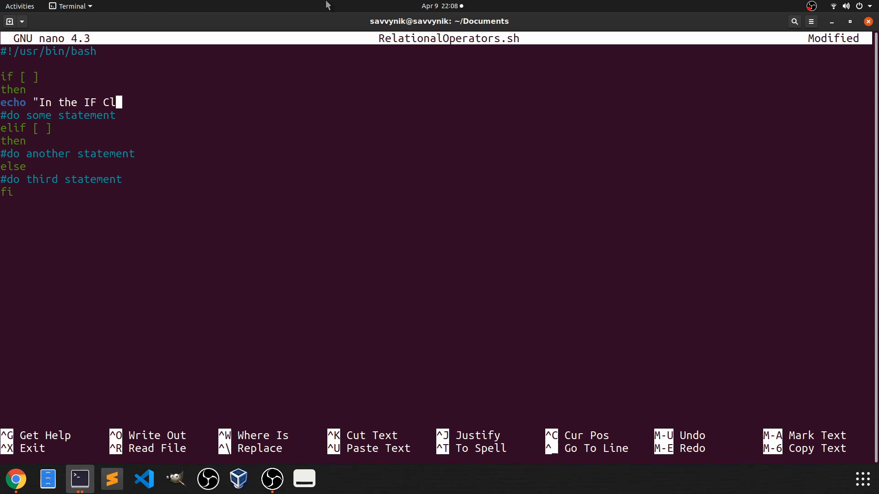
pyautogui.write('ause"')
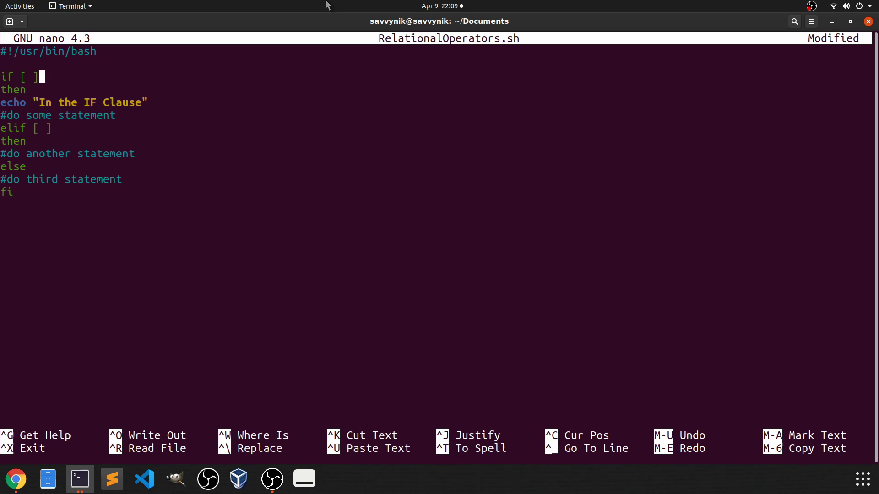
pyautogui.press('Left')
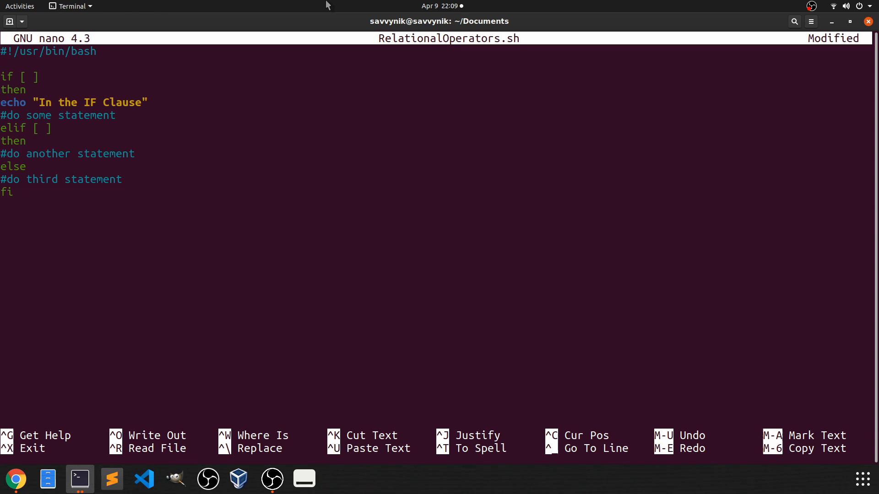
# Add echo "In the ELSE IF Clause" under the elif branch.
pyautogui.write('echo')
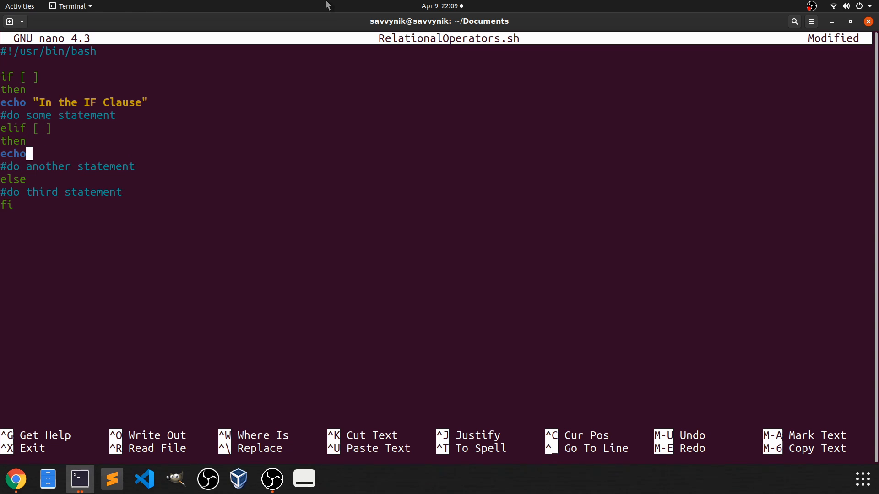
pyautogui.write('"in the')
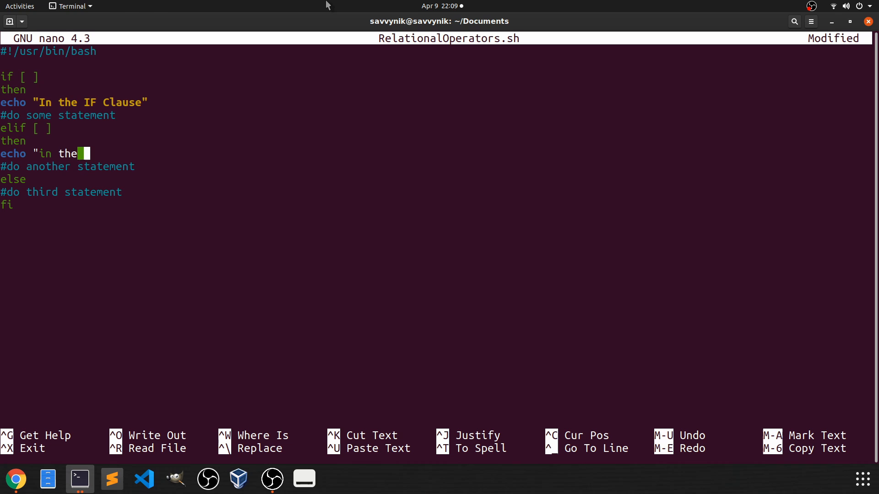
pyautogui.write('ELSE IF')
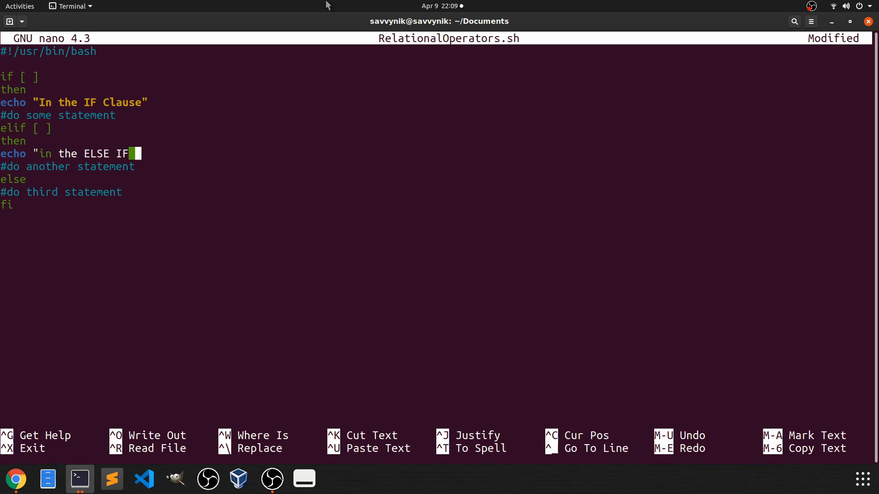
pyautogui.write('Clause"')
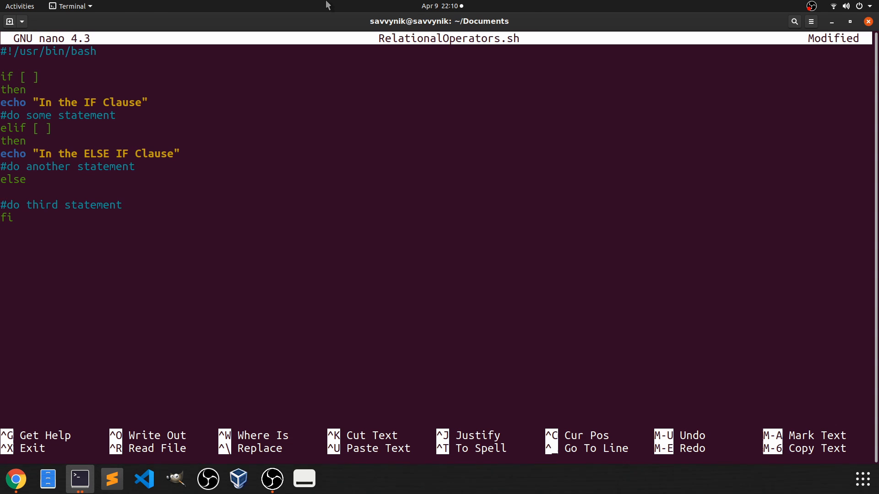
# Add echo "In the ELSE Clause" under the else branch.
pyautogui.write('echo "')
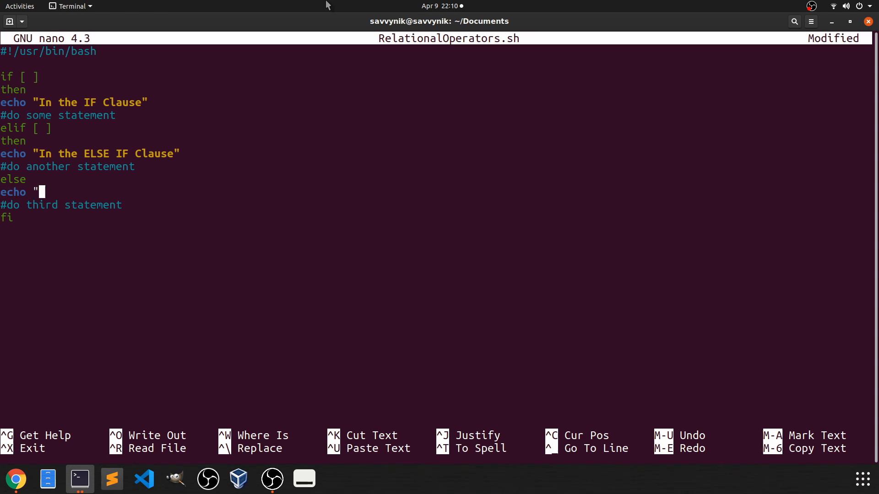
pyautogui.write('In the El')
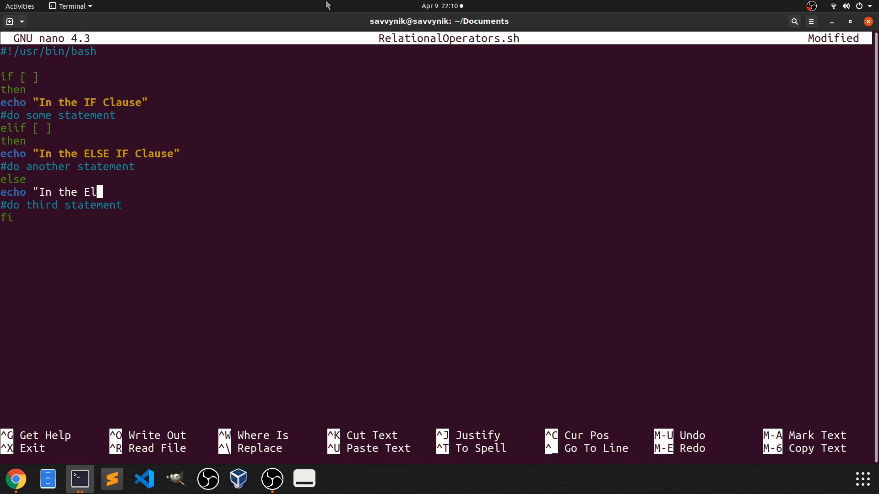
pyautogui.write('SE Cla')
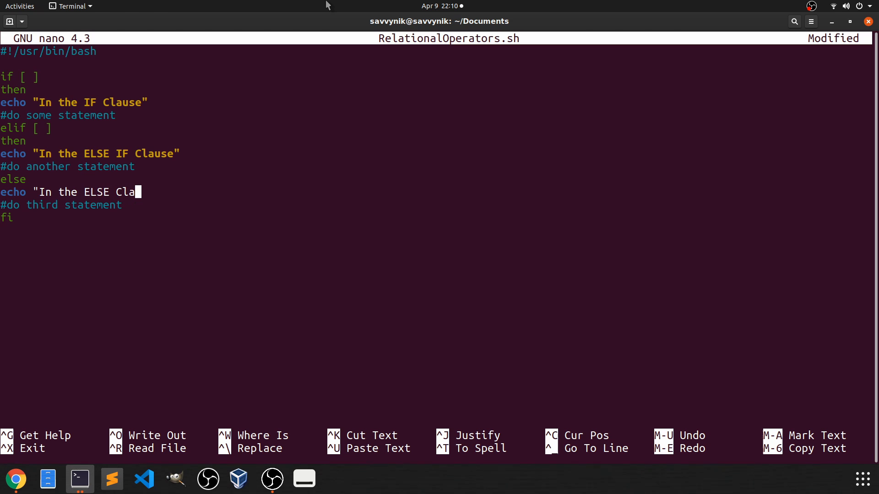
pyautogui.write('use"')
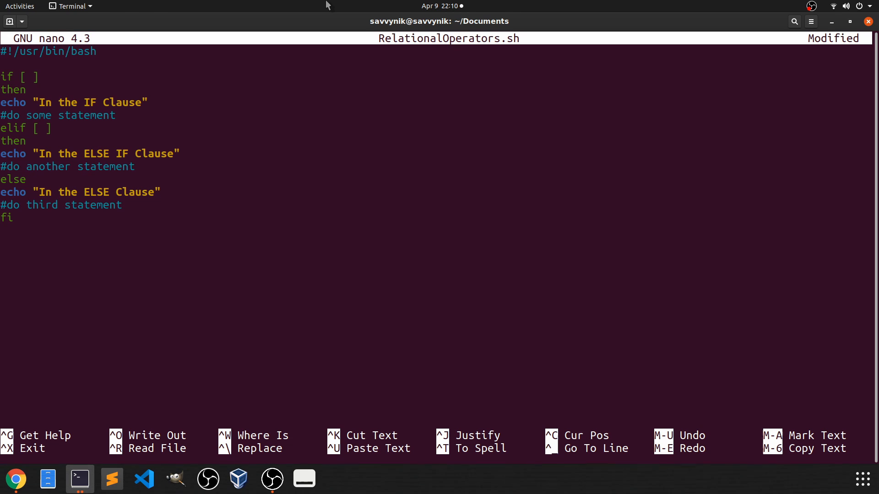
# Add the comment "# -eq or ==" below the shebang, replacing || with or.
pyautogui.click(39, 77)
pyautogui.write('# -')
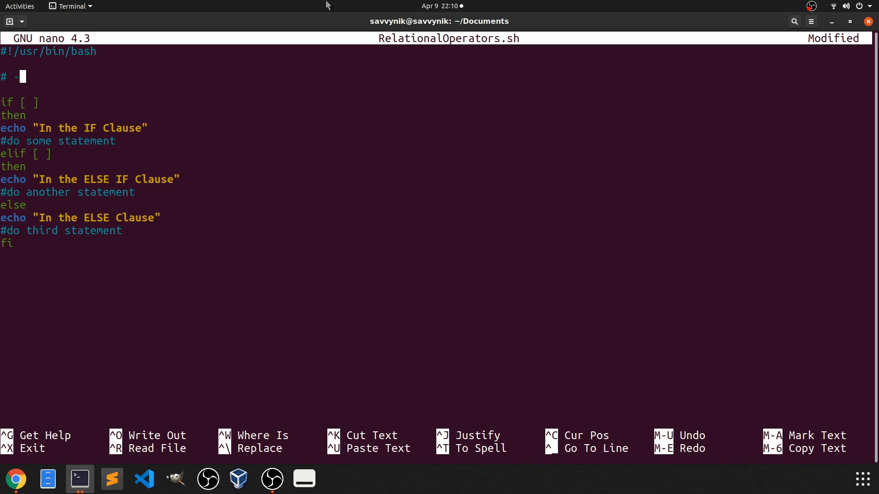
pyautogui.write('eq')
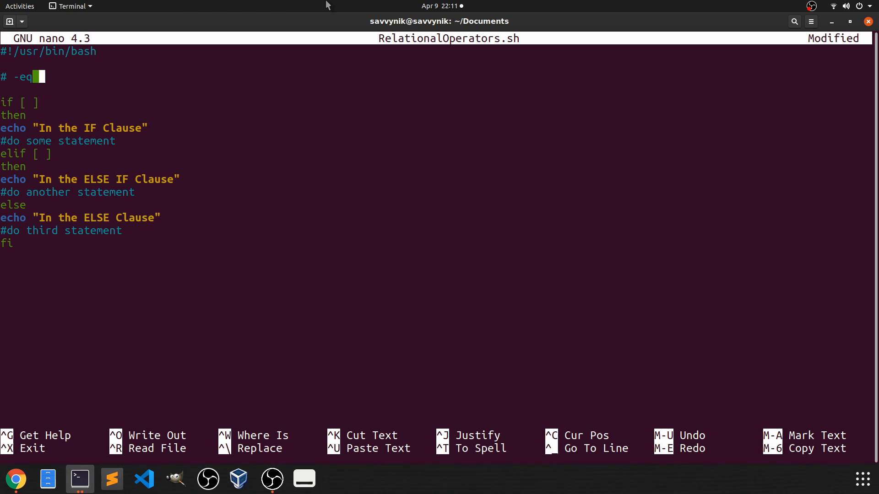
pyautogui.write('||')
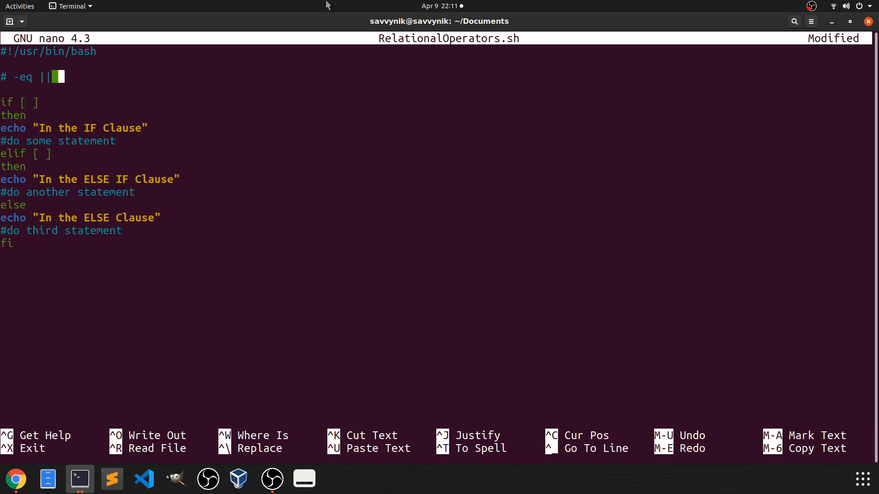
pyautogui.write('==')
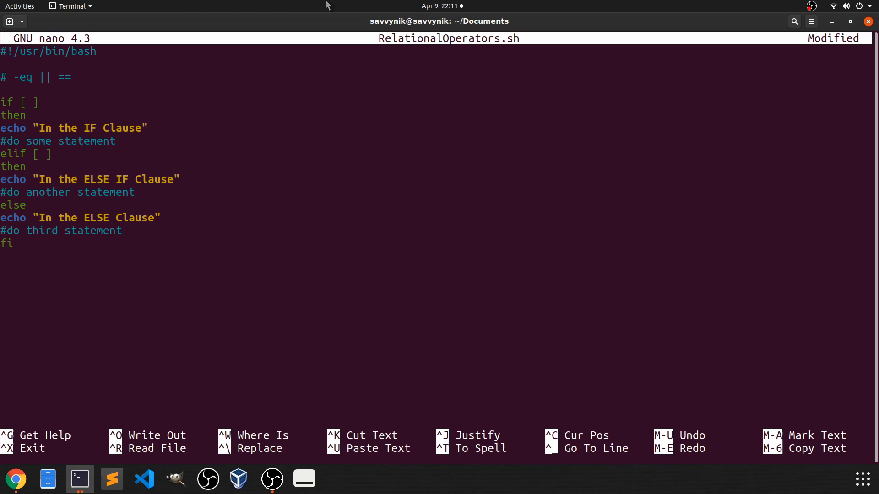
pyautogui.click(53, 77)
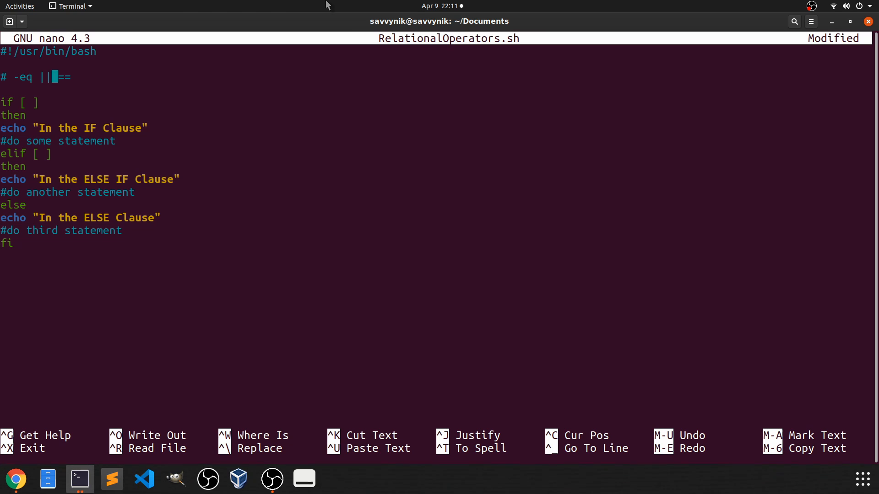
pyautogui.write('or')
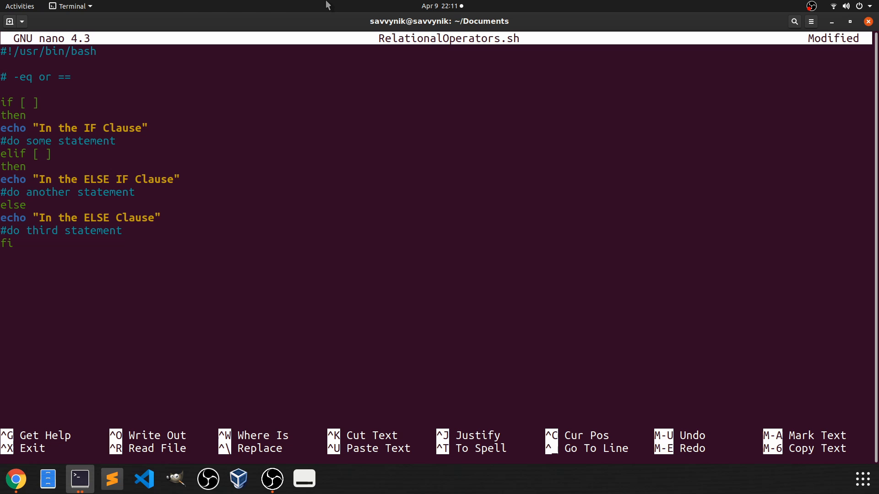
pyautogui.click(42, 77)
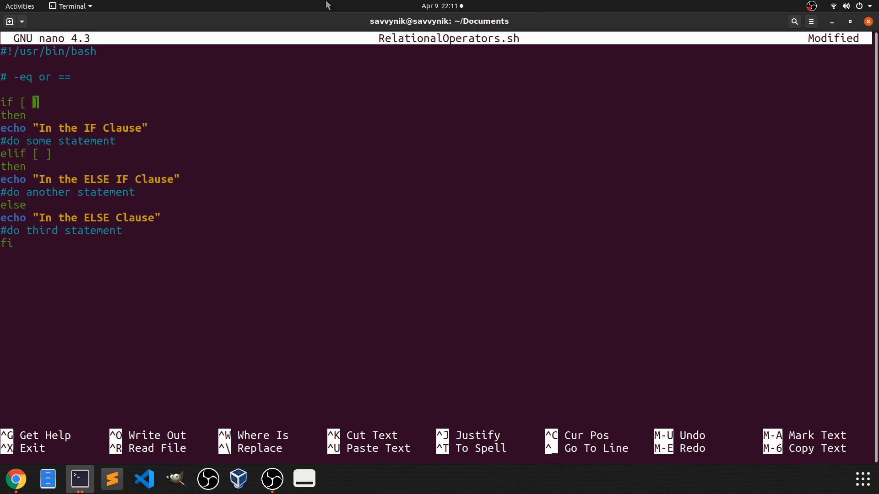
# Define v1=5 and v2=6 on separate lines above the if block.
pyautogui.press('Return')
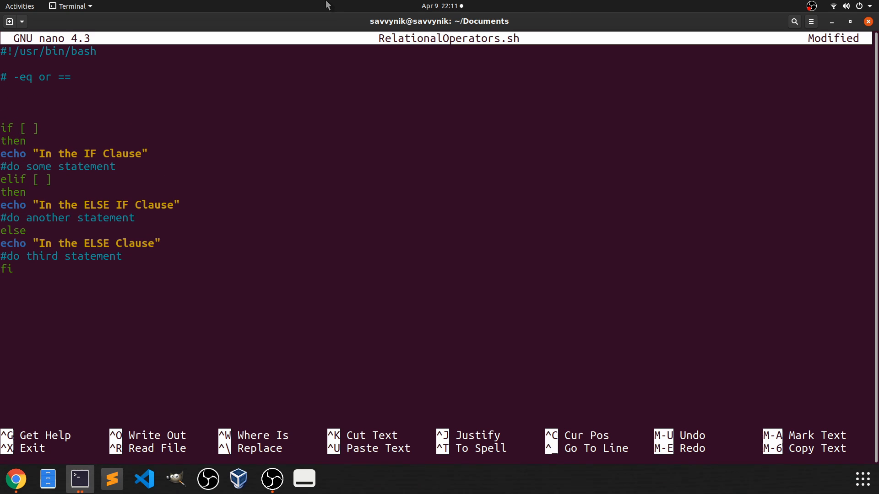
pyautogui.write('v1 -')
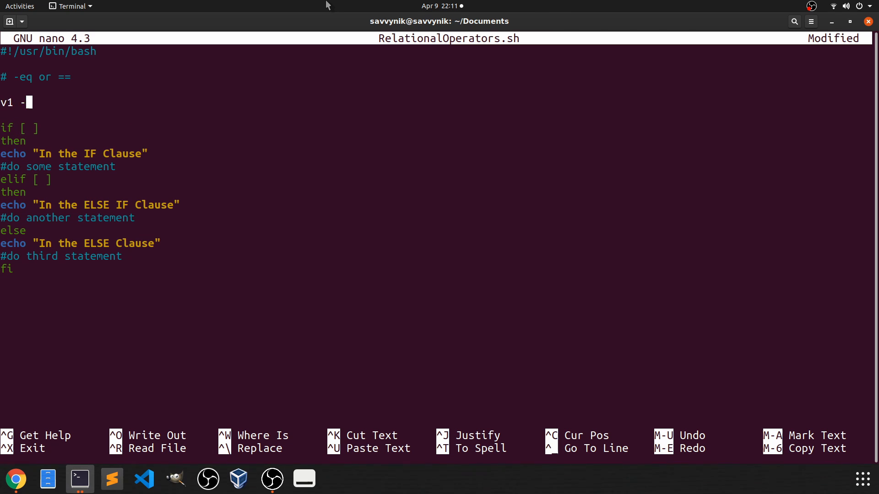
pyautogui.write('=')
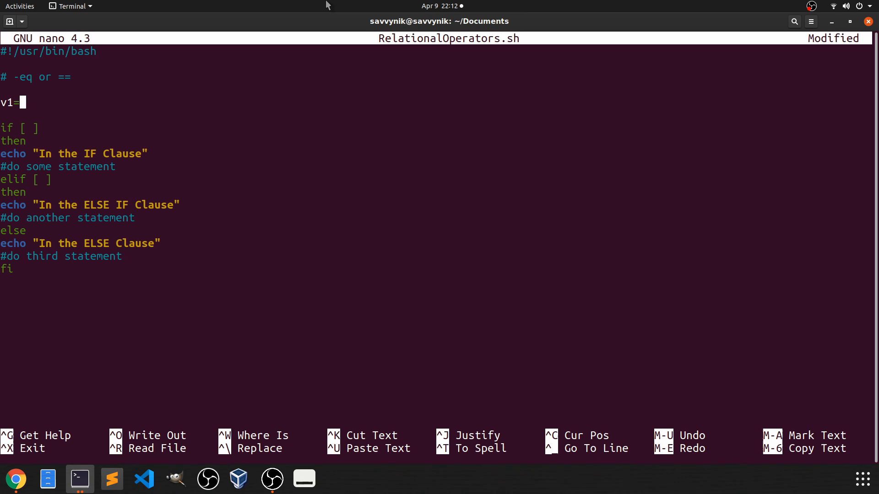
pyautogui.write('5')
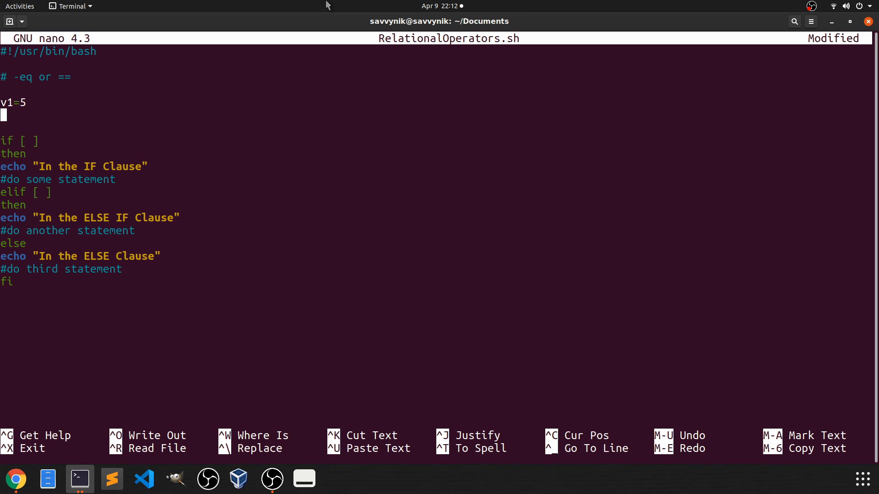
pyautogui.write('v2=')
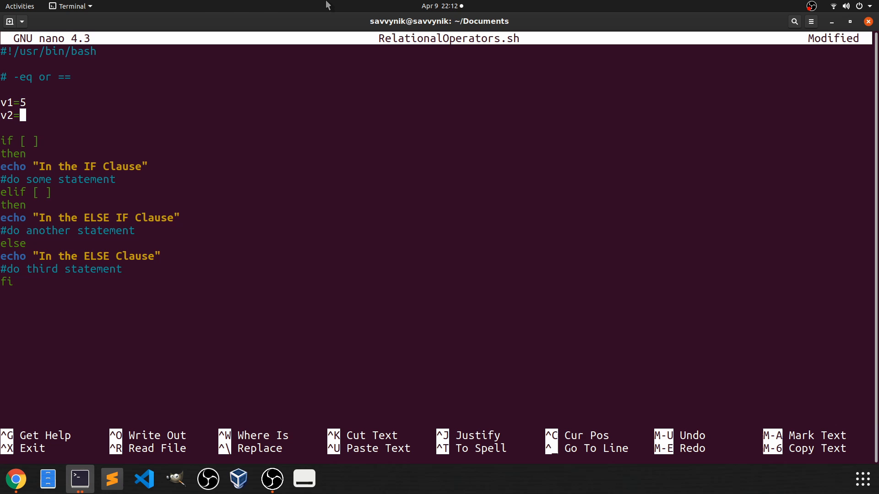
pyautogui.write('6')
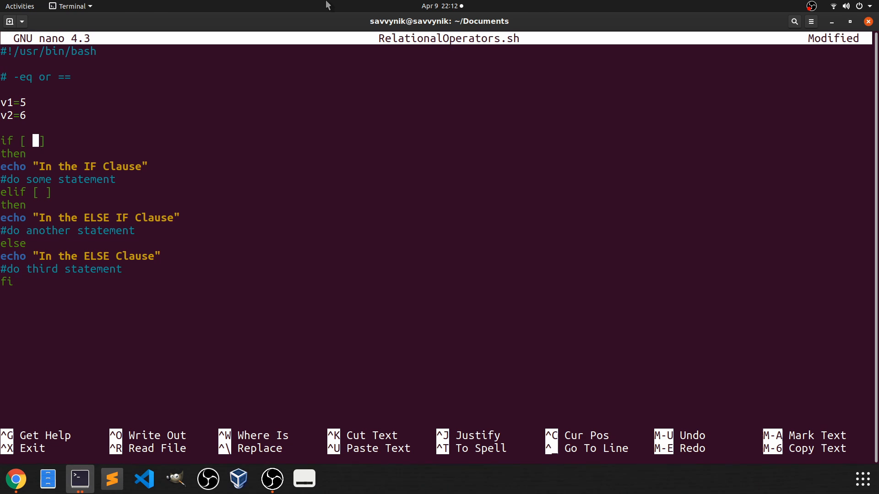
# Make the if condition test $v1 -eq $v2.
pyautogui.write('$v1')
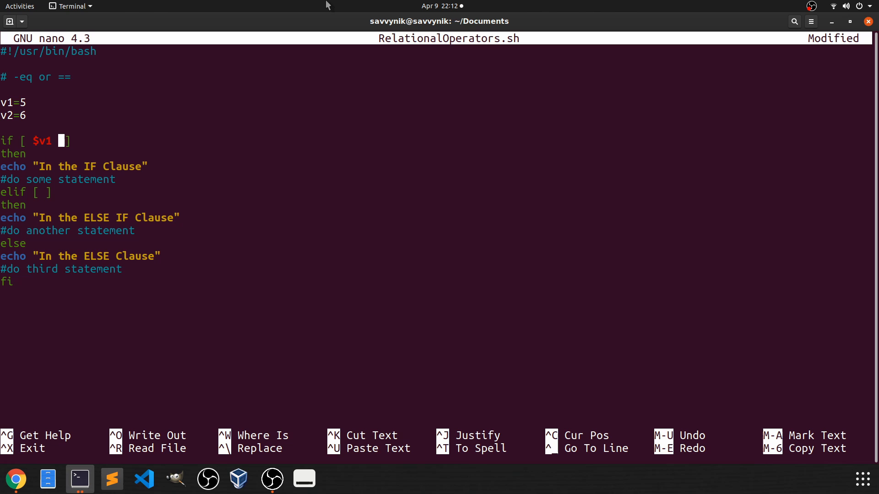
pyautogui.write('-eq v2')
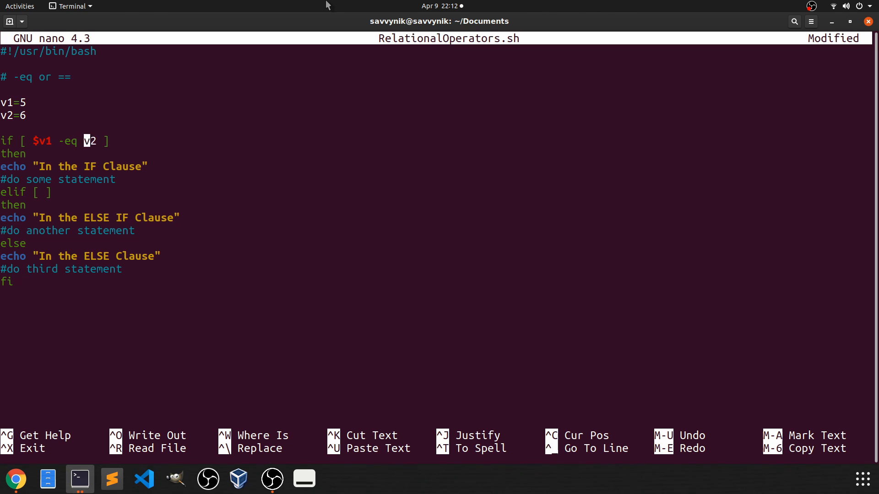
pyautogui.write('$')
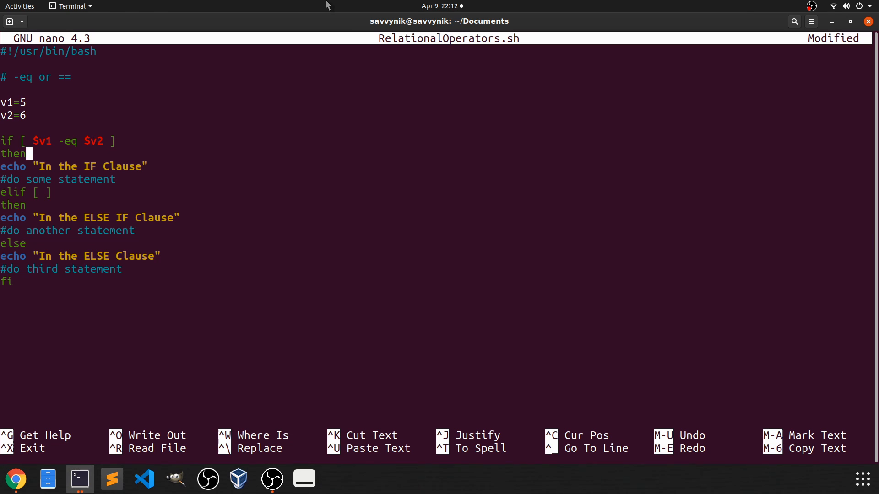
# Make the elif condition test $v1 -ne $v2.
pyautogui.click(47, 192)
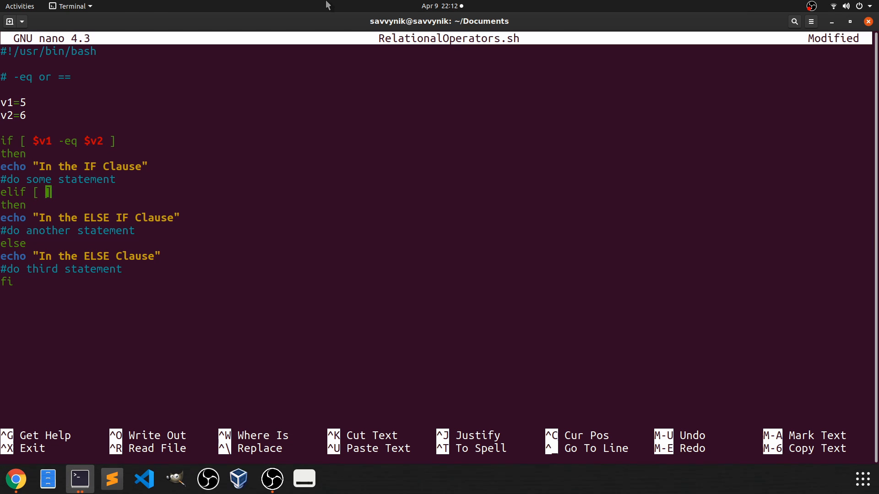
pyautogui.write('$v')
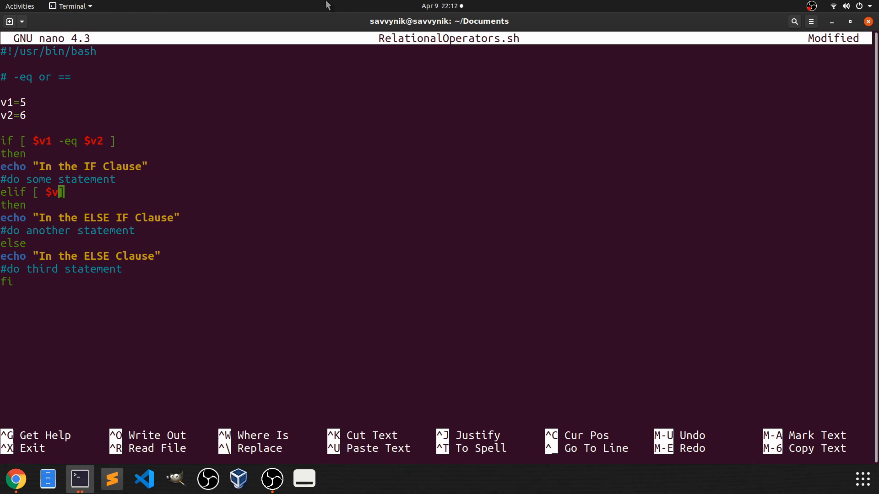
pyautogui.write('1')
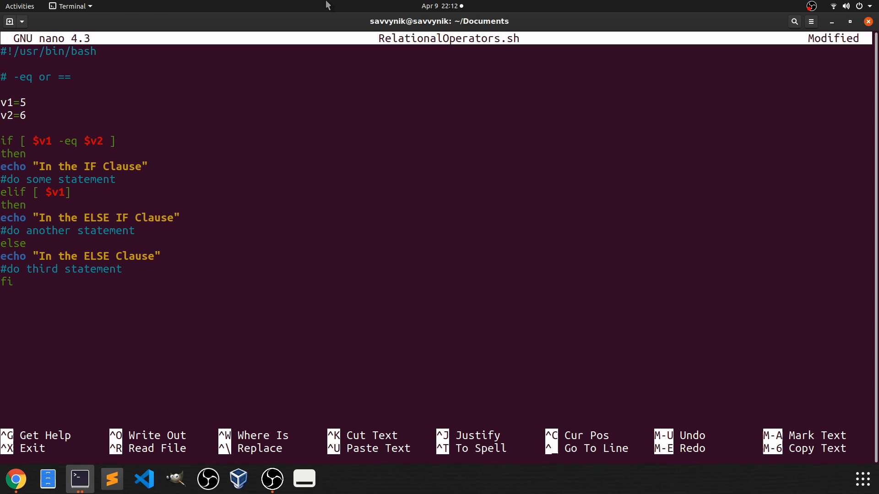
pyautogui.write('" "')
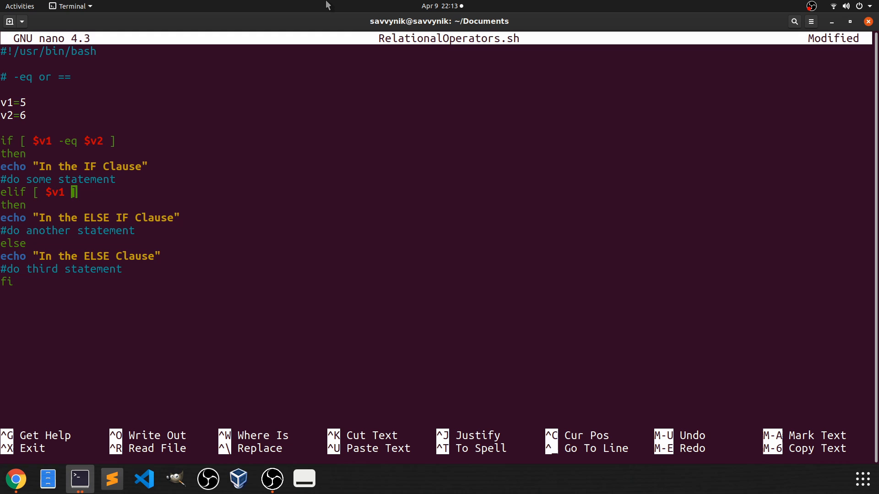
pyautogui.write('-ne')
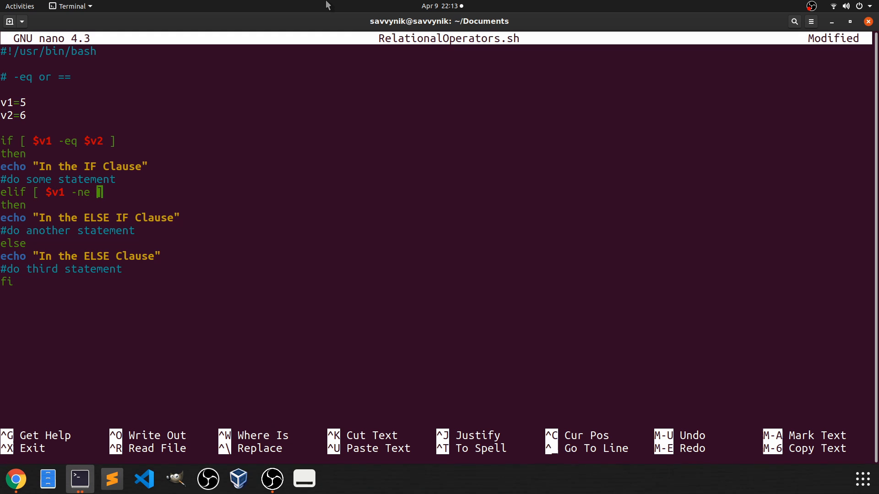
pyautogui.write('$v2')
pyautogui.click(436, 90)
pyautogui.write('#')
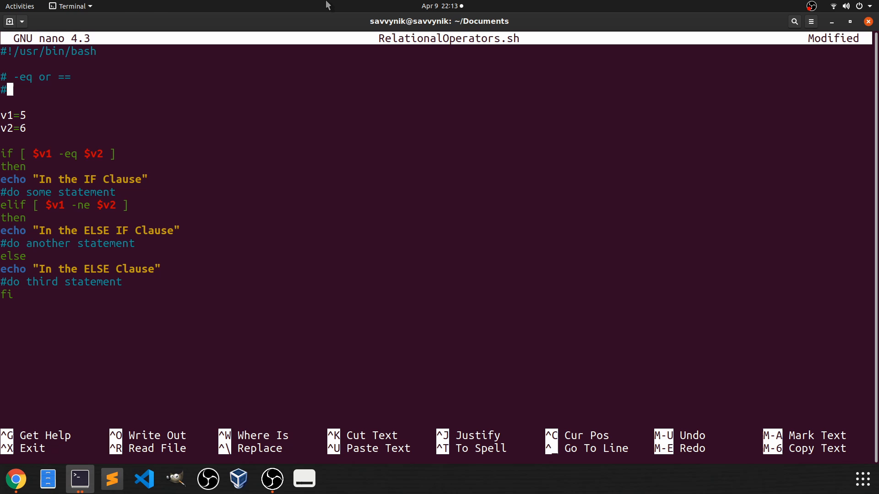
# Add a "# -ne or != not equal to" comment and label == as "equal to".
pyautogui.write('-ne or !=')
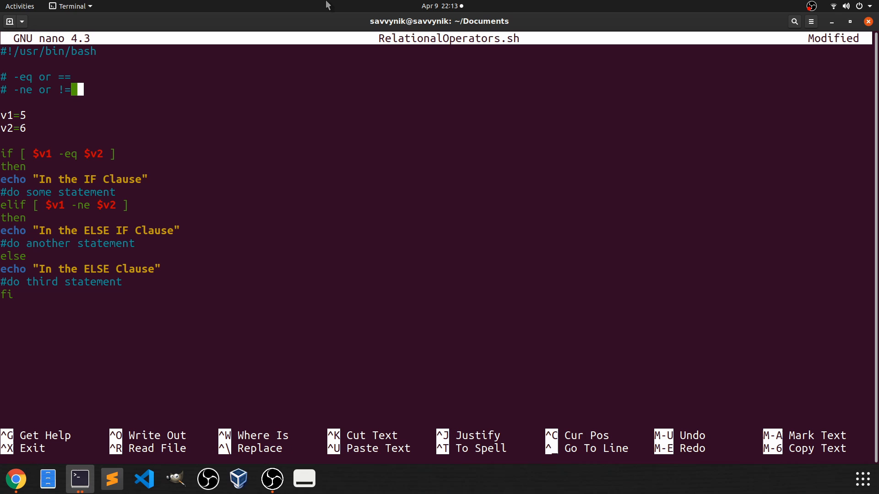
pyautogui.write('not e')
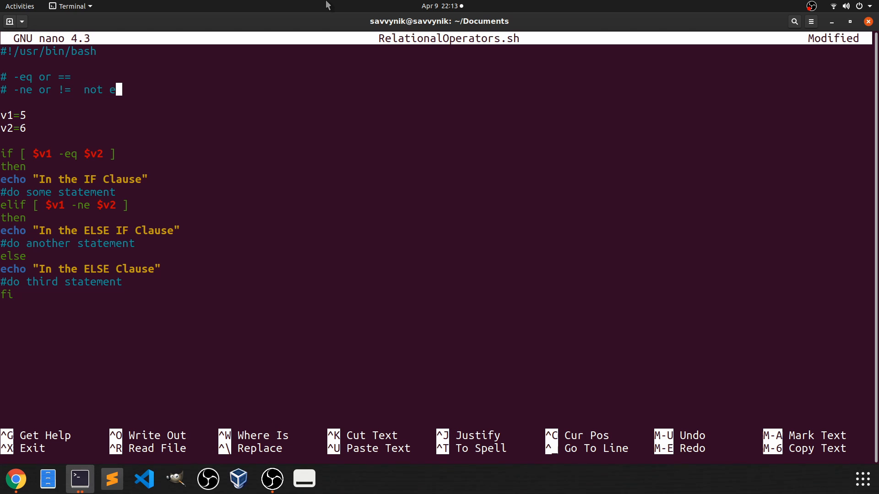
pyautogui.write('qual to')
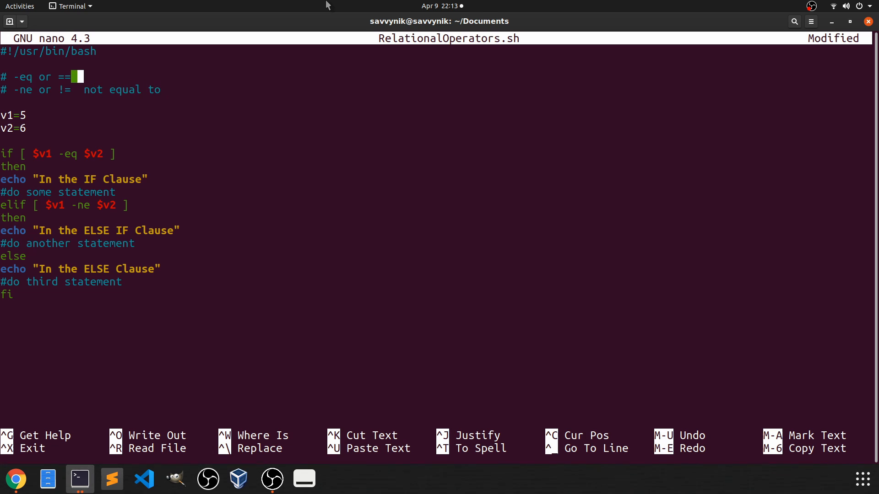
pyautogui.write('eua')
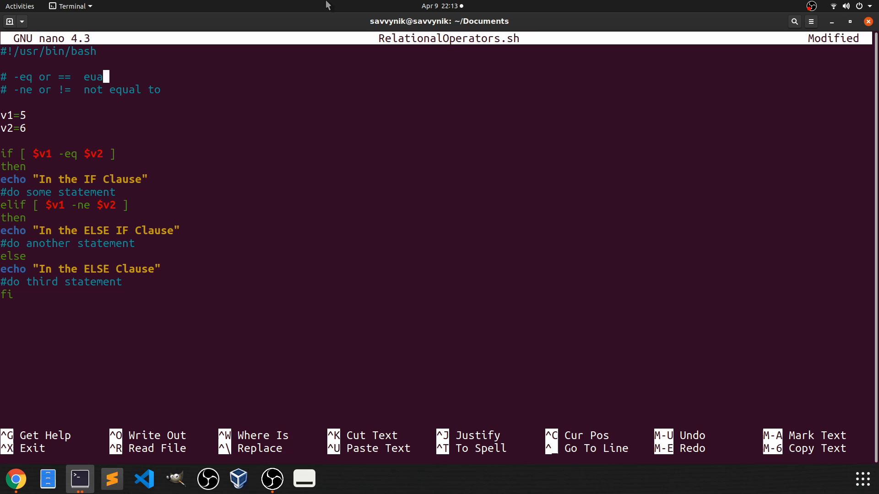
pyautogui.write('qual to')
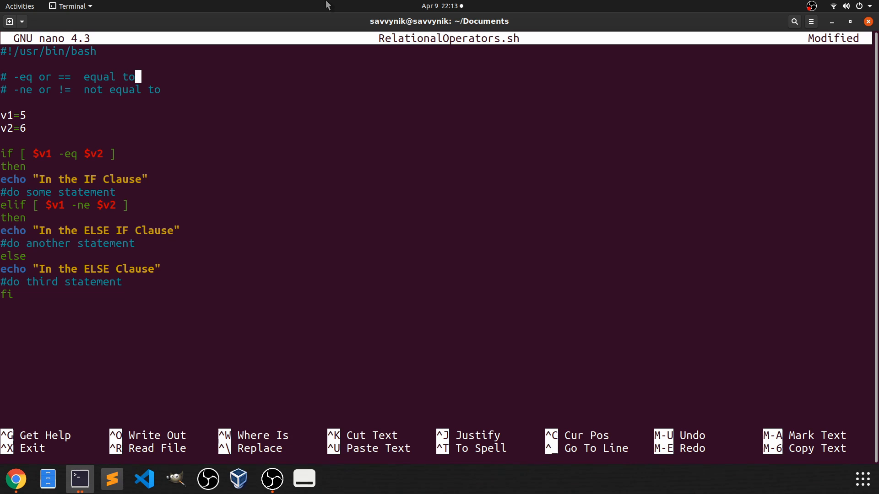
pyautogui.click(21, 115)
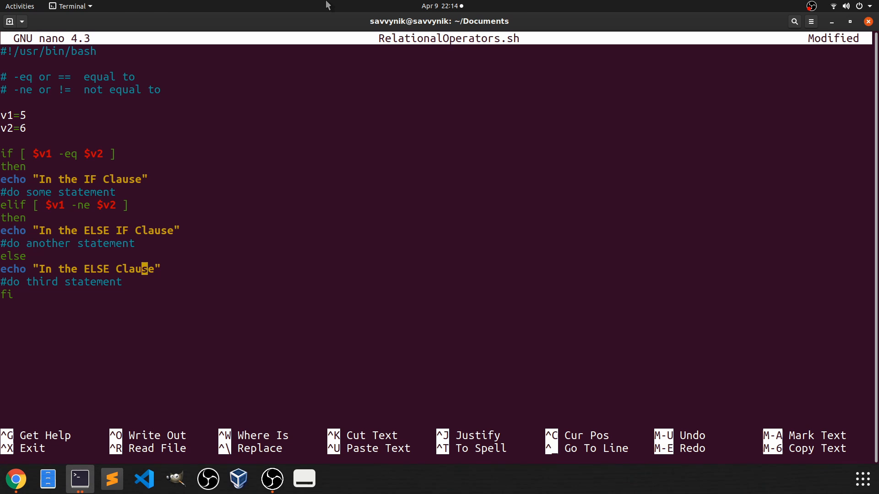
# Save RelationalOperators.sh and exit nano back to the terminal prompt.
pyautogui.press('ctrl+x')
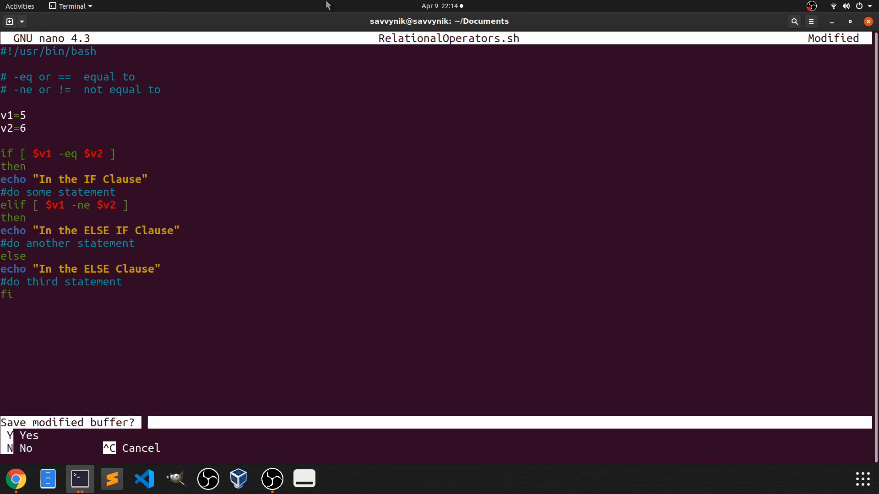
pyautogui.press('y')
pyautogui.write('ls')
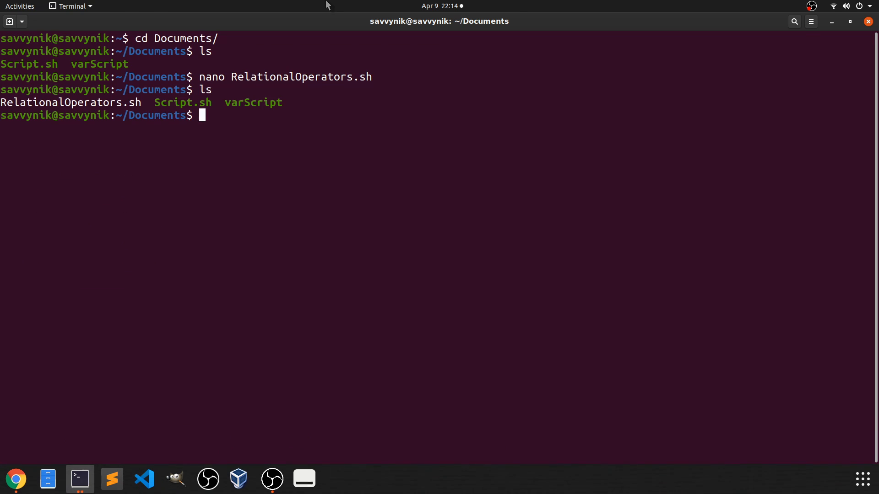
# Make RelationalOperators.sh executable with chmod +x and list the folder.
pyautogui.write('chmod')
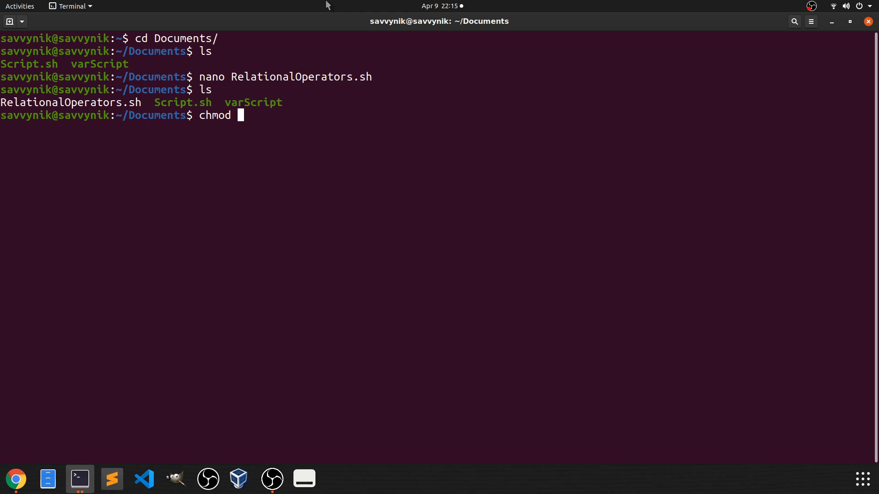
pyautogui.write('+x')
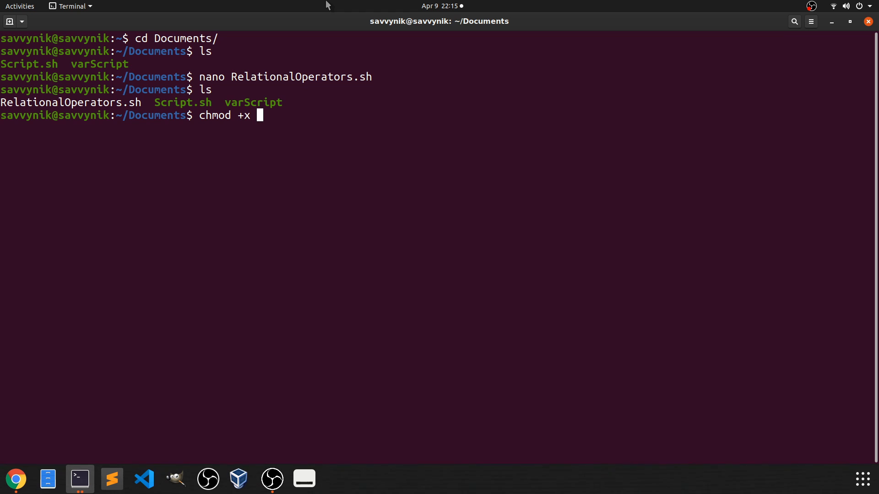
pyautogui.write('RelationalOperators.sh')
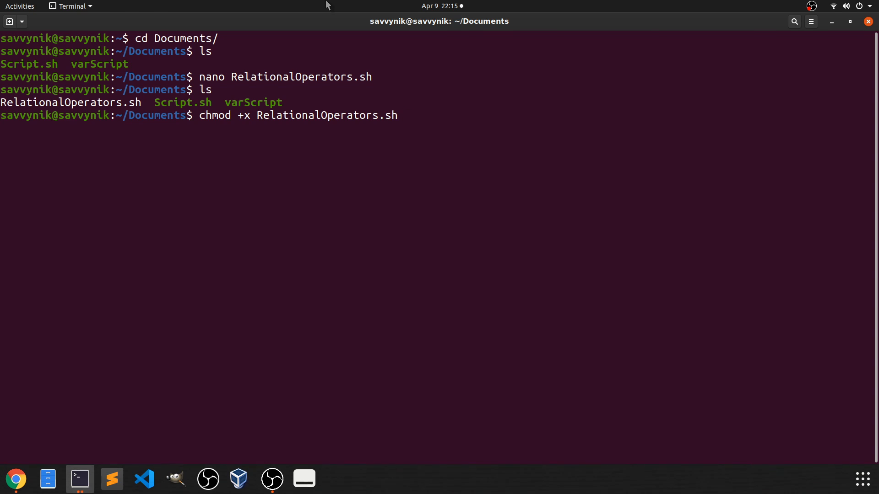
pyautogui.press('Return')
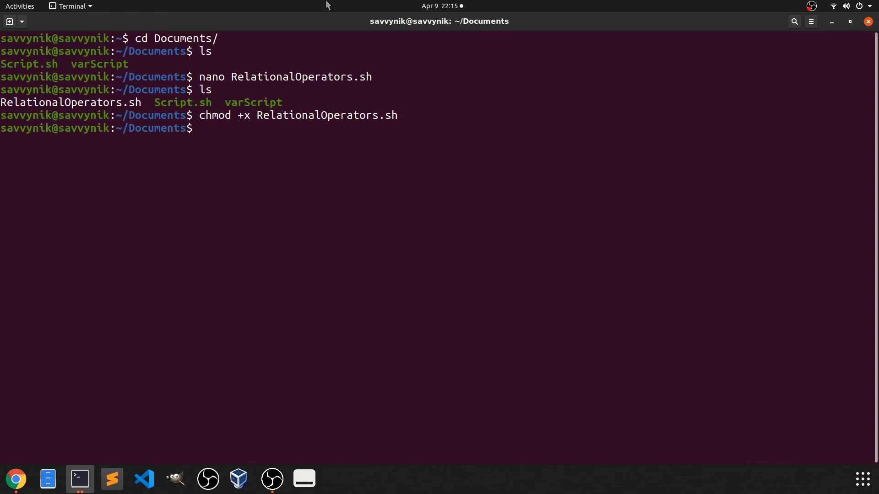
pyautogui.press('Return')
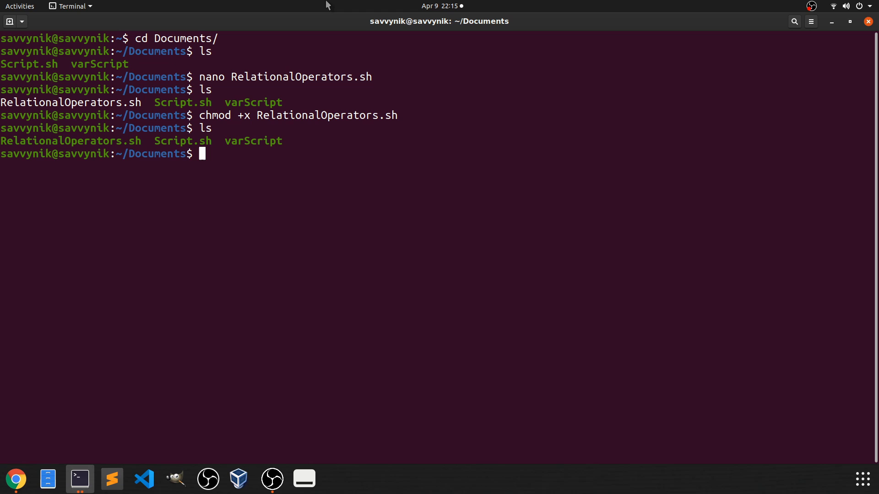
# Run ./RelationalOperators.sh, printing "In the ELSE IF Clause".
pyautogui.doubleClick(70, 141)
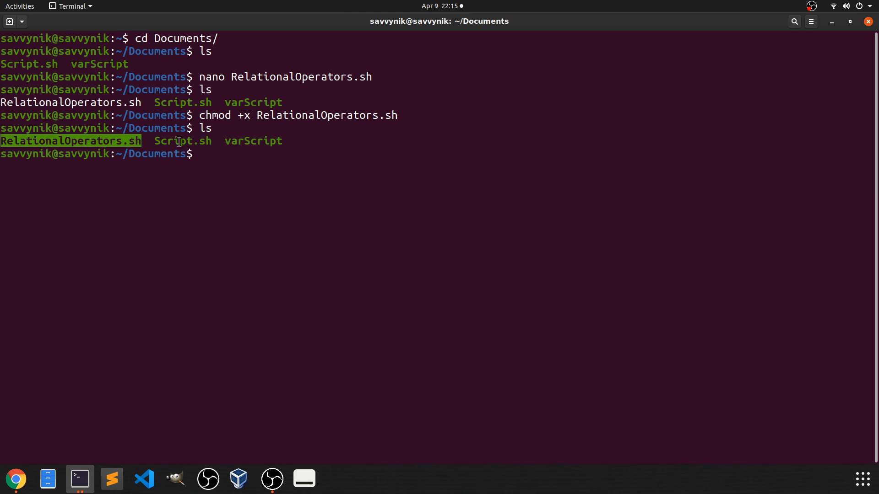
pyautogui.write('./RelationalOperators.sh')
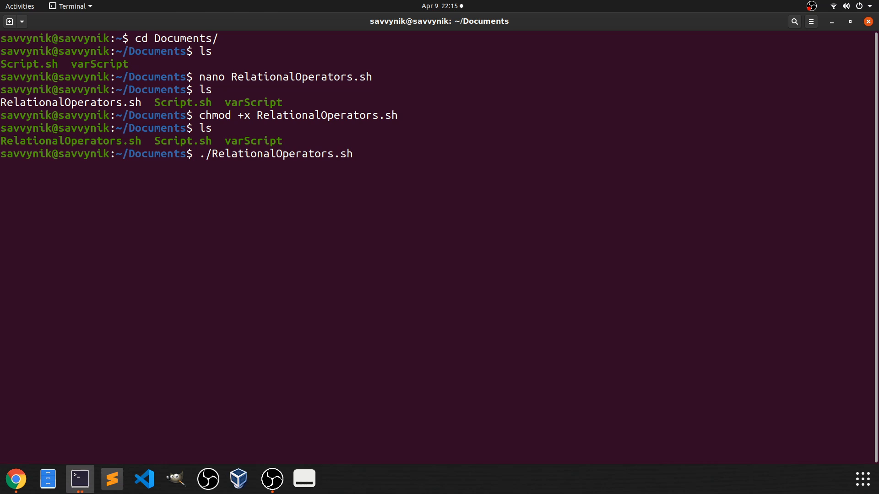
pyautogui.press('Return')
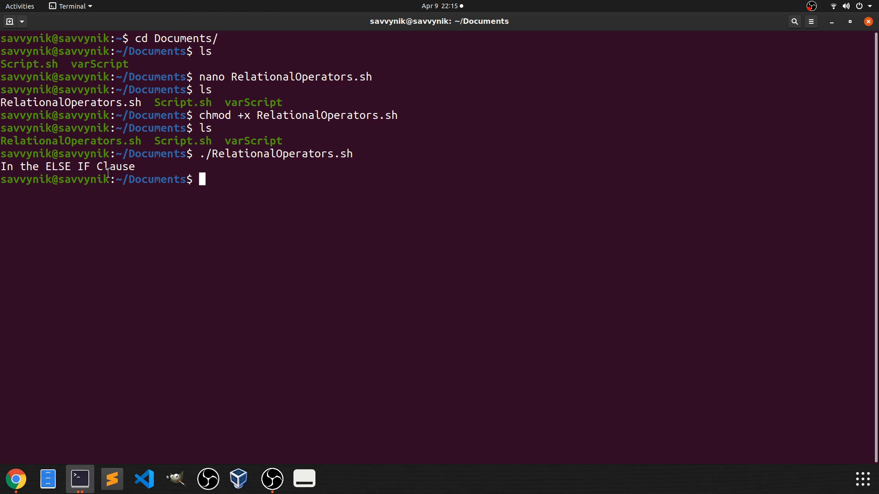
pyautogui.moveTo(303, 174)
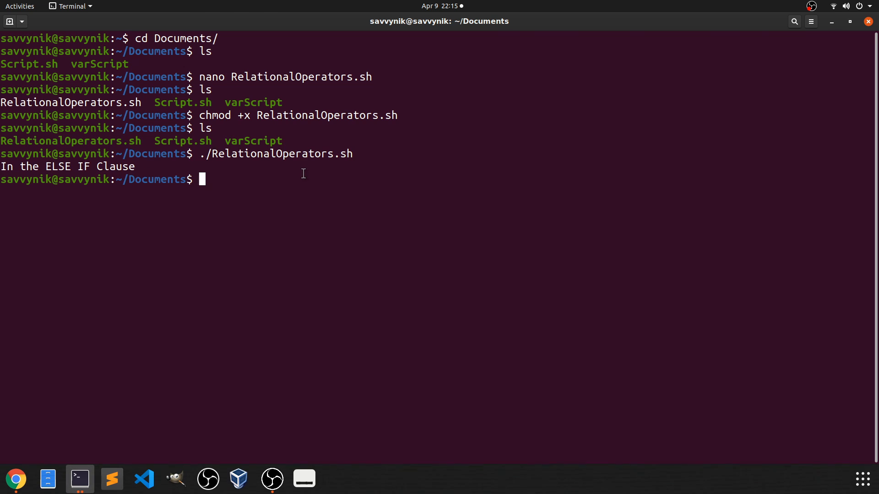
pyautogui.write('nano')
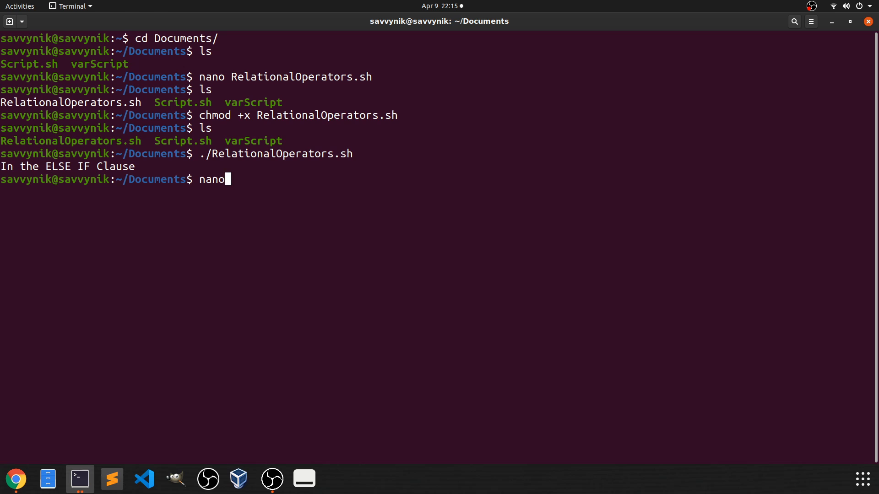
# Reopen RelationalOperators.sh in nano, showing its 20 saved lines unchanged.
pyautogui.write('RelationalOperators.sh')
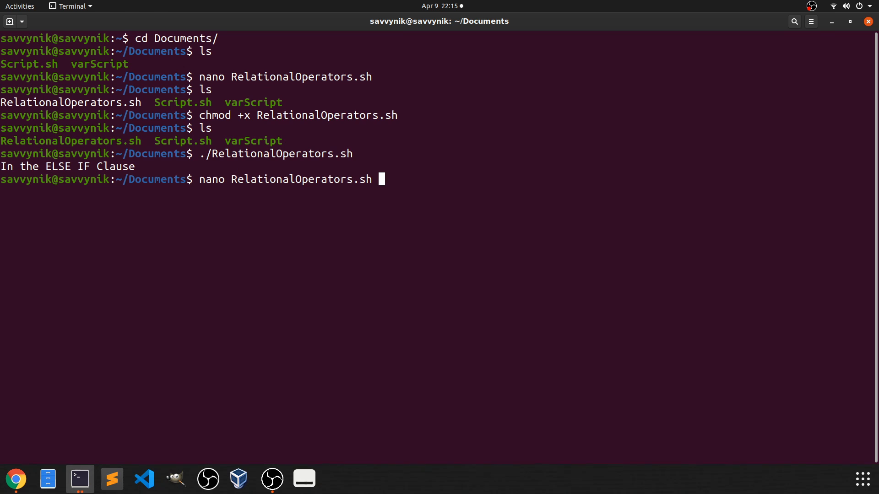
pyautogui.press('Return')
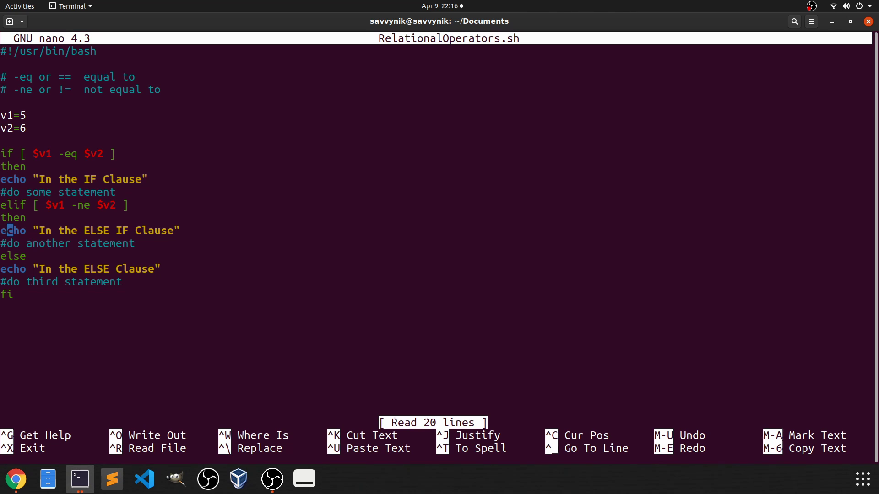
pyautogui.click(26, 192)
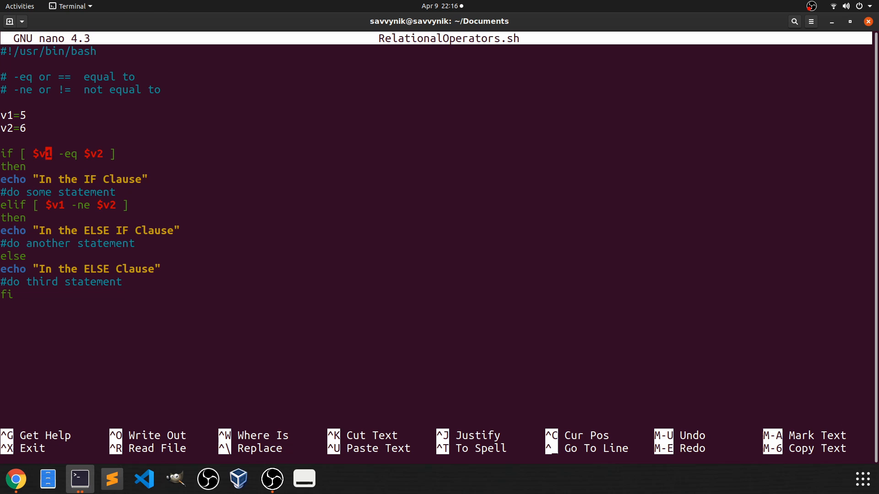
pyautogui.moveTo(47, 154)
pyautogui.write('#')
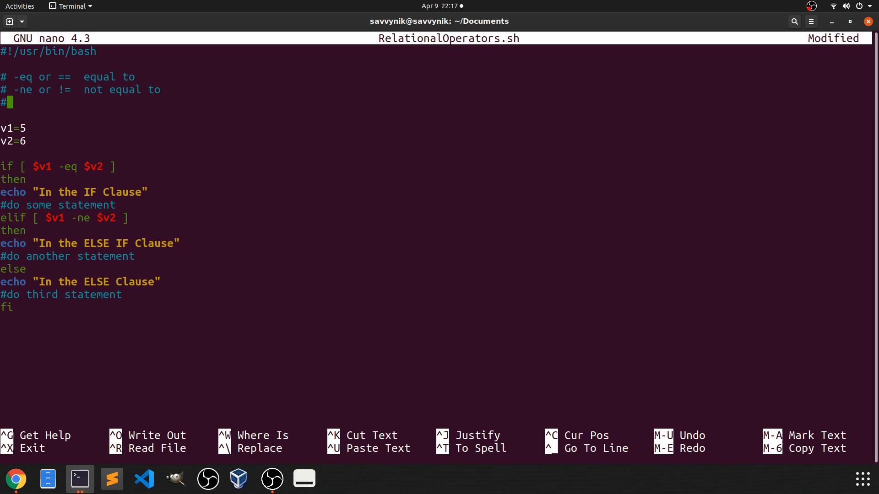
# Add the header comment '# -gt or > greater than' after the != comment line.
pyautogui.write('-gt or')
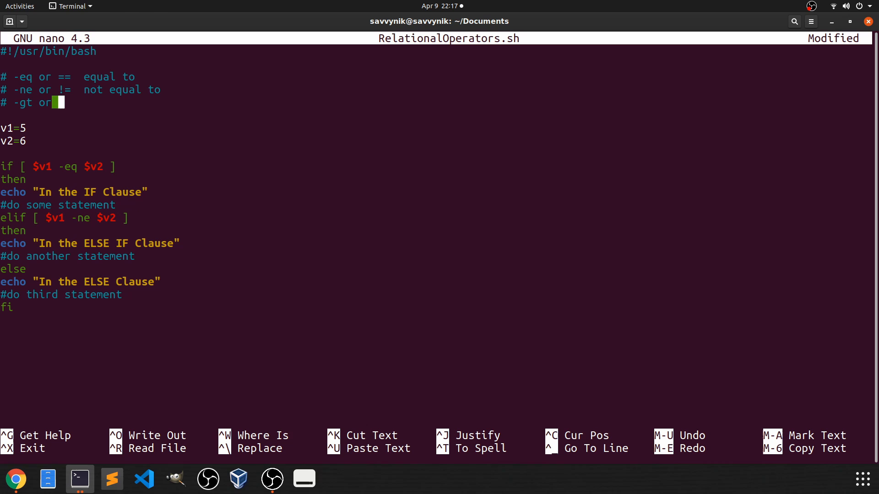
pyautogui.write('>')
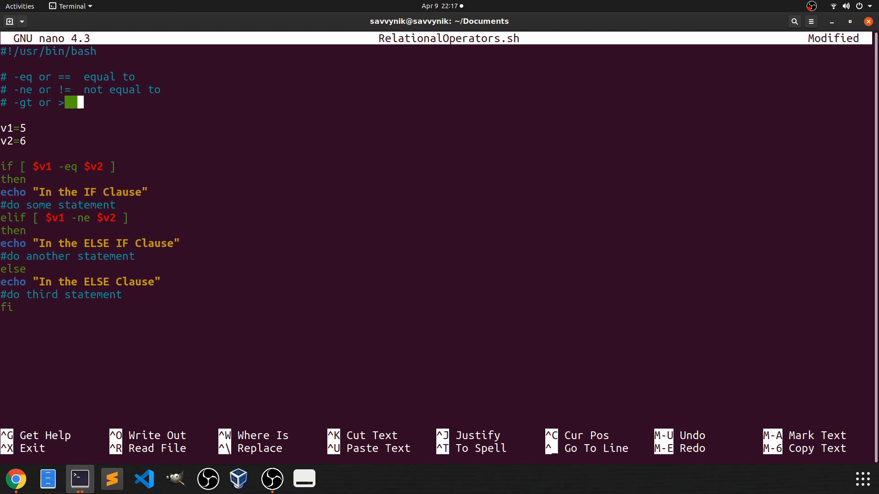
pyautogui.write('grea')
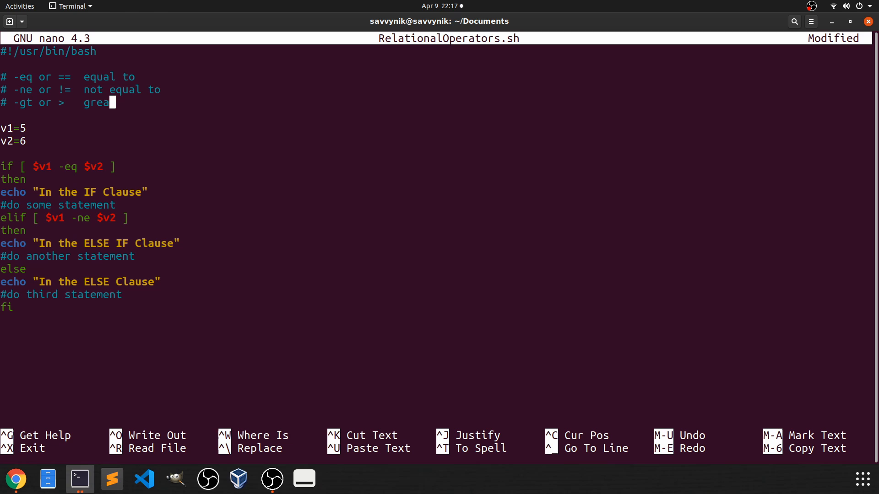
pyautogui.write('ter')
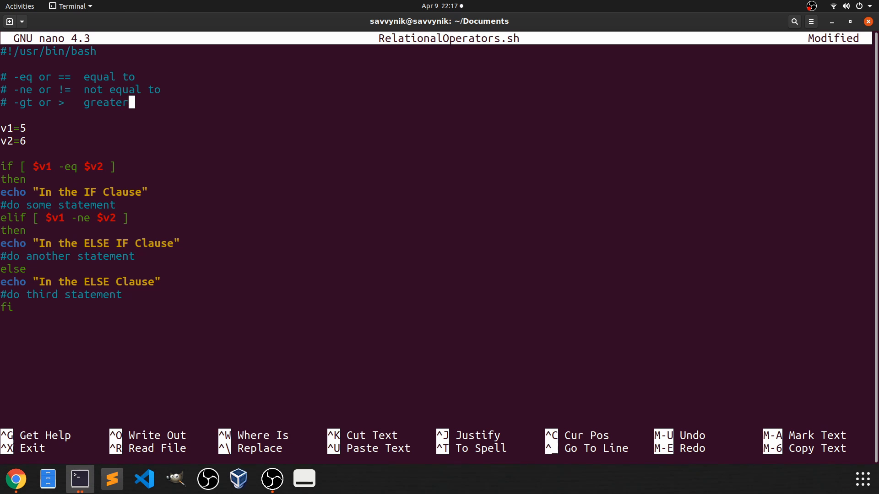
pyautogui.write('than')
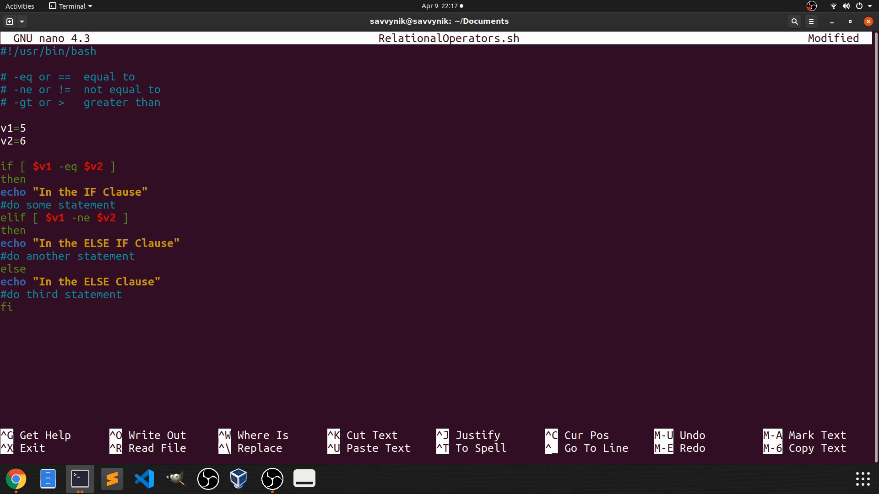
# Change the elif condition to test $v1 -gt $v2 instead of -ne.
pyautogui.click(27, 128)
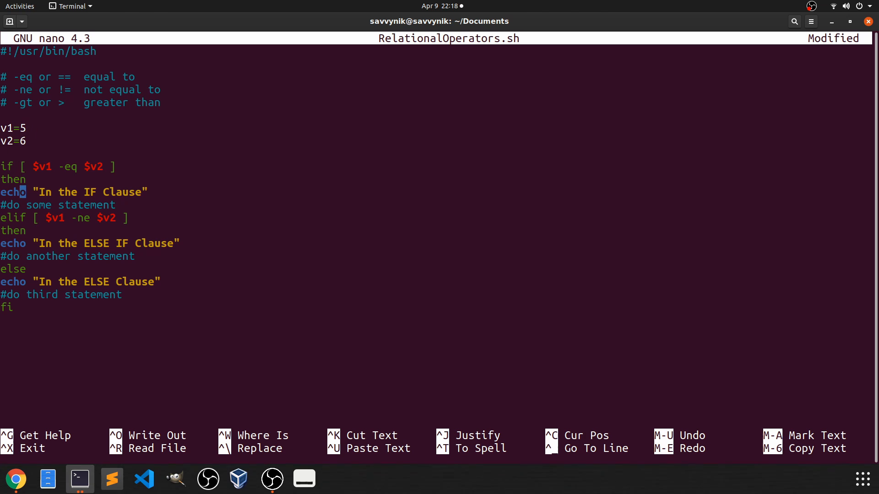
pyautogui.click(81, 217)
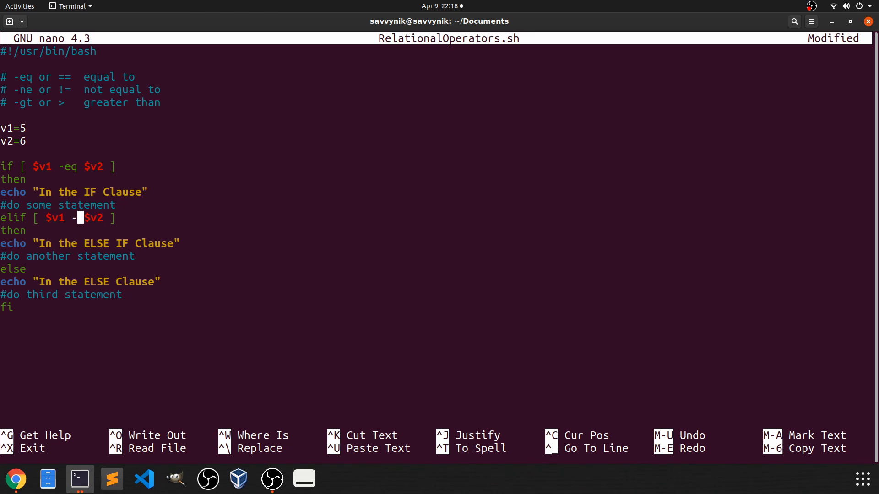
pyautogui.write('gt')
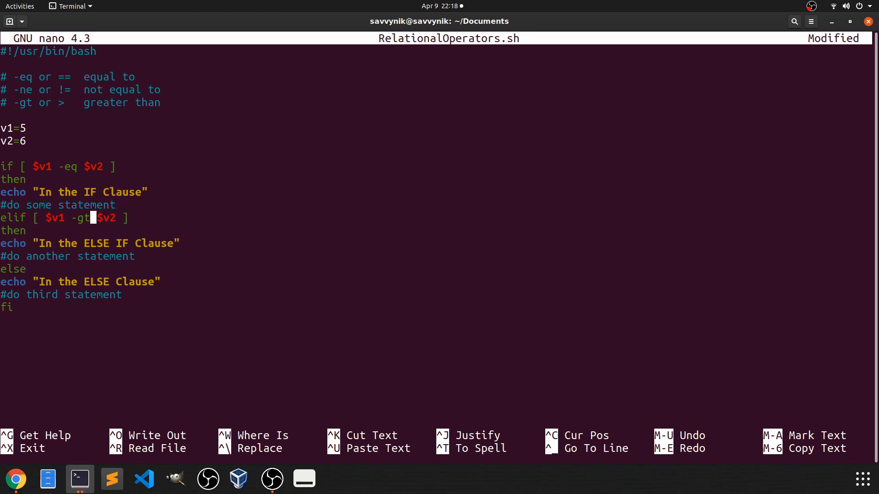
pyautogui.press('Left')
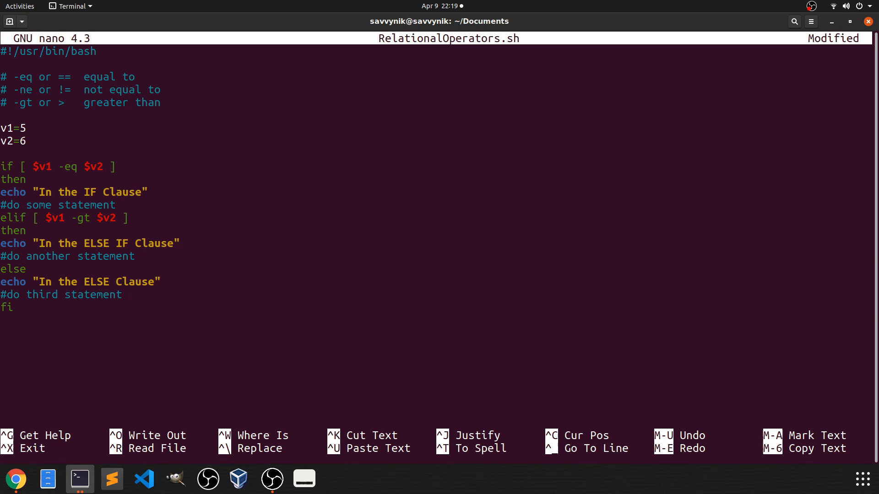
pyautogui.click(144, 281)
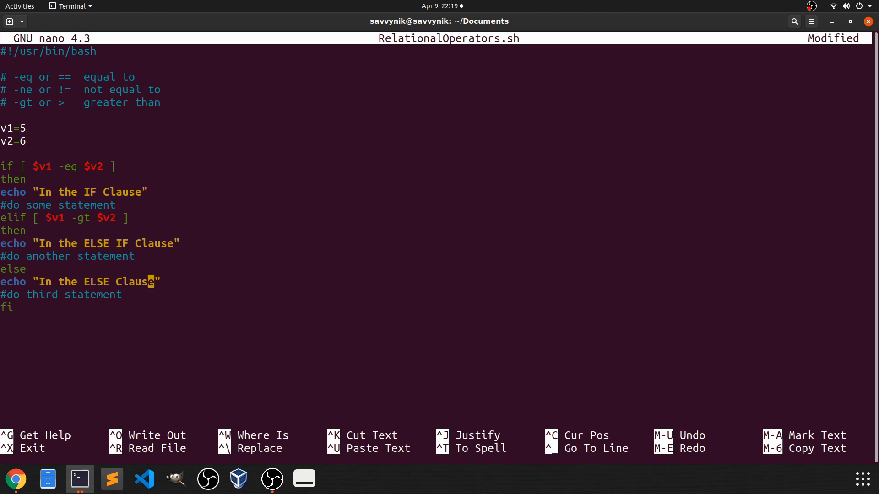
# Save the script and run ./RelationalOperators.sh, which prints 'In the ELSE Clause'.
pyautogui.press('ctrl+x')
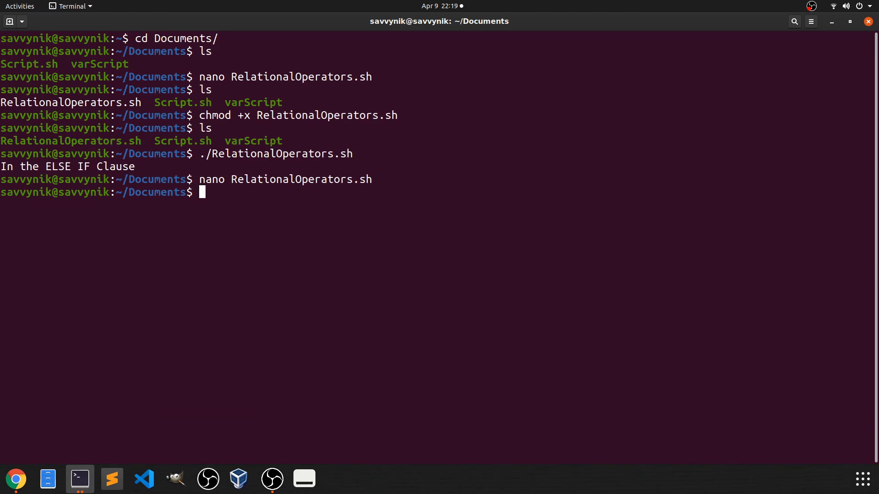
pyautogui.write('./RelationalOperators.sh')
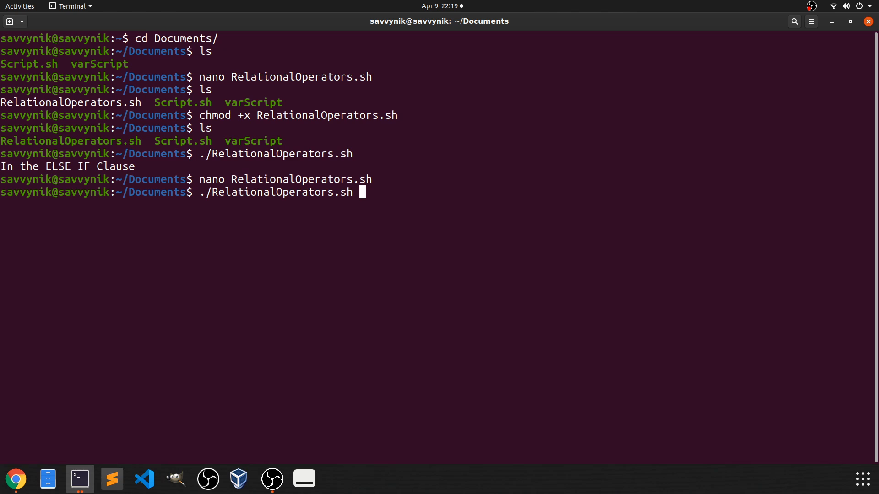
pyautogui.press('Return')
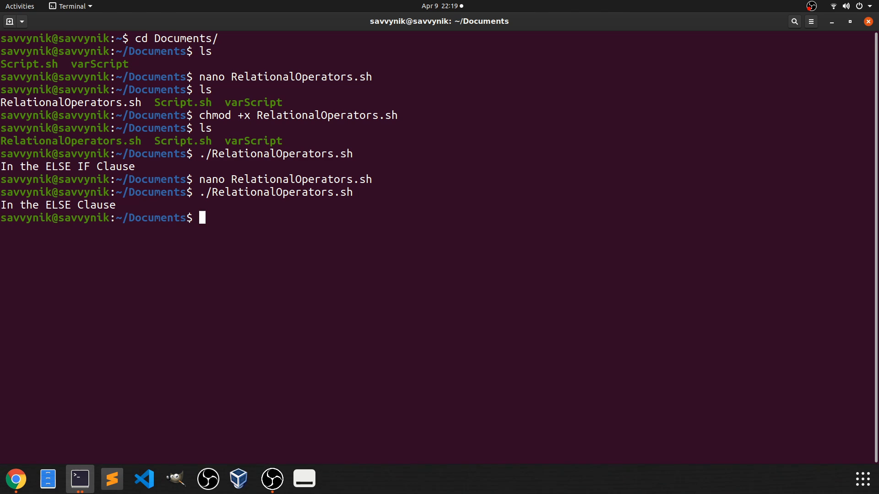
pyautogui.doubleClick(55, 205)
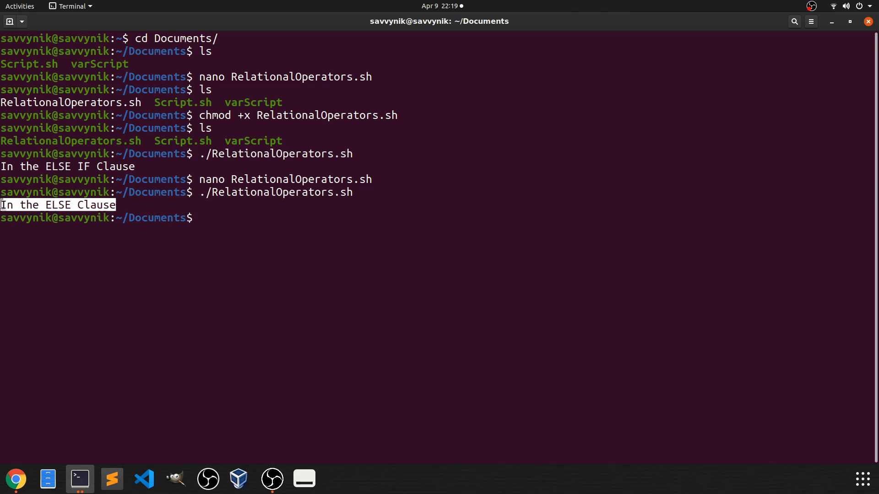
# Reopen the script, change v2 to 5 and save it so the if condition holds.
pyautogui.write('nano RelationalOperators.sh')
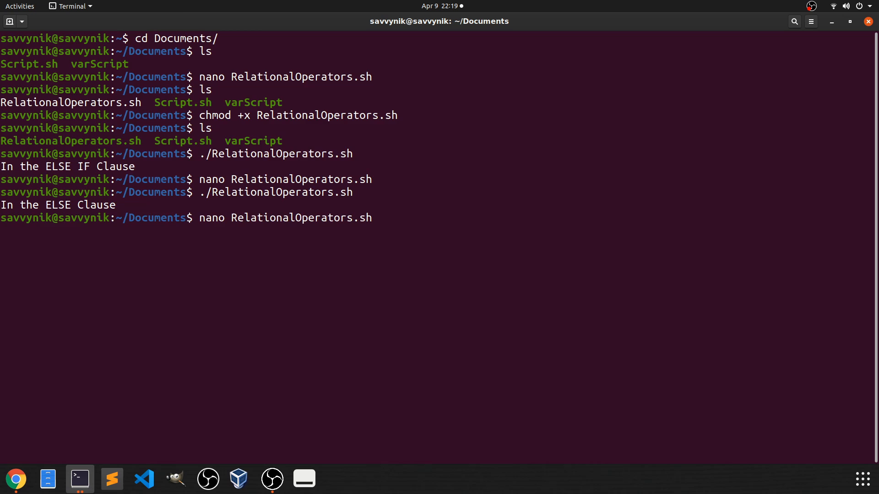
pyautogui.press('Return')
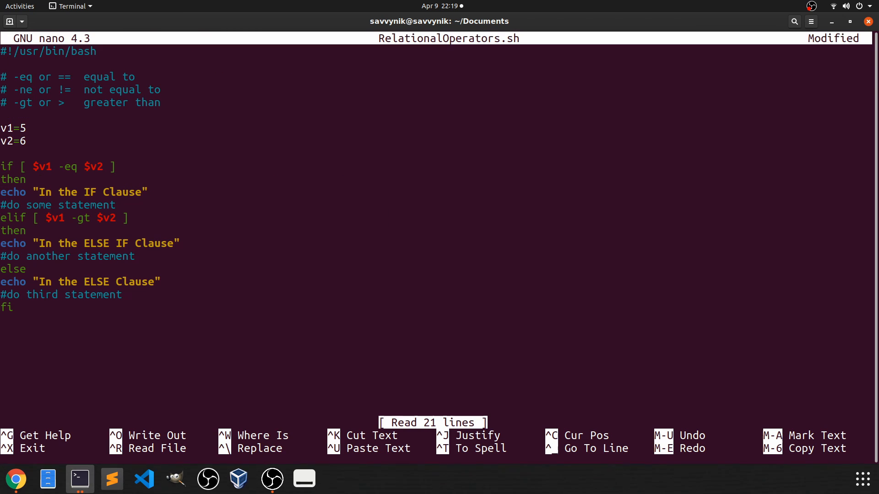
pyautogui.write('5')
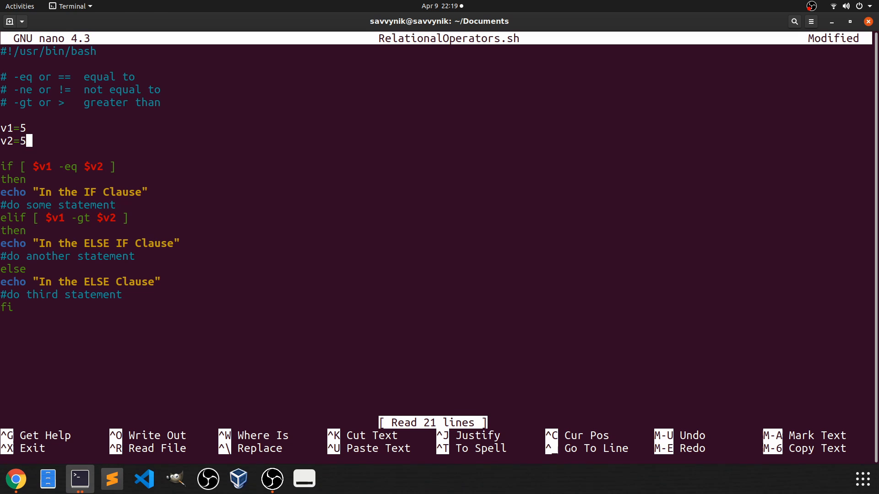
pyautogui.press('Up')
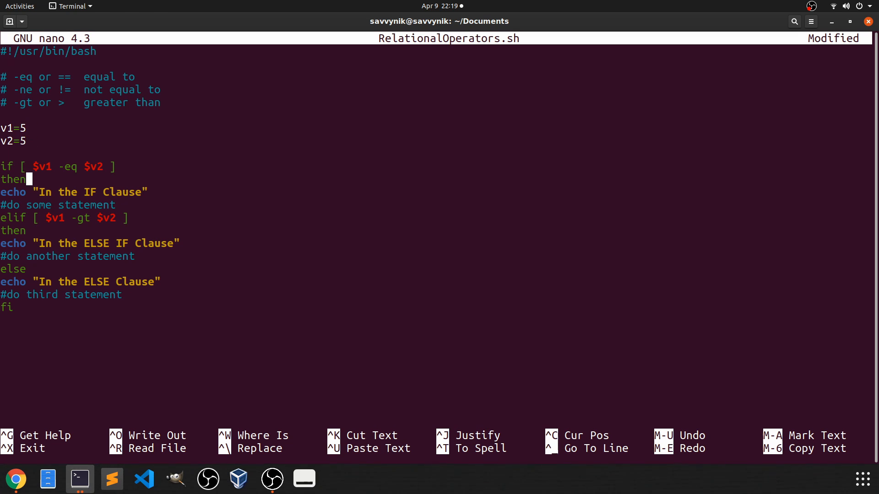
pyautogui.click(116, 191)
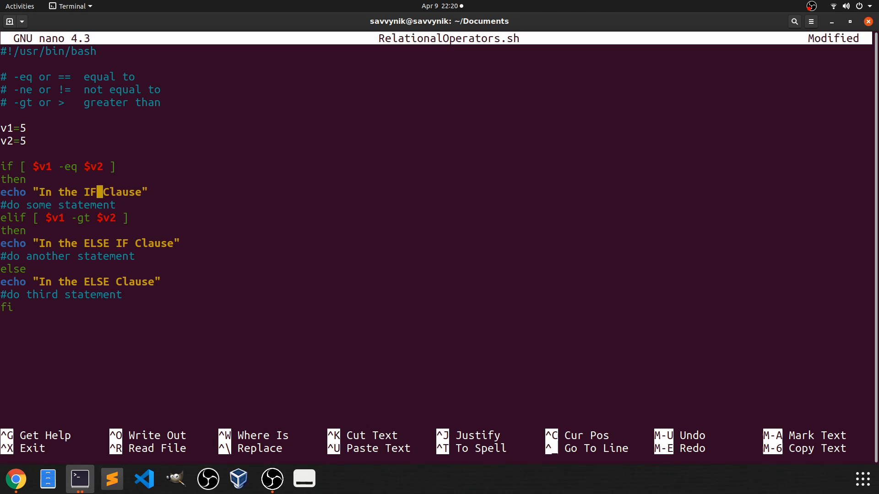
pyautogui.press('ctrl+x')
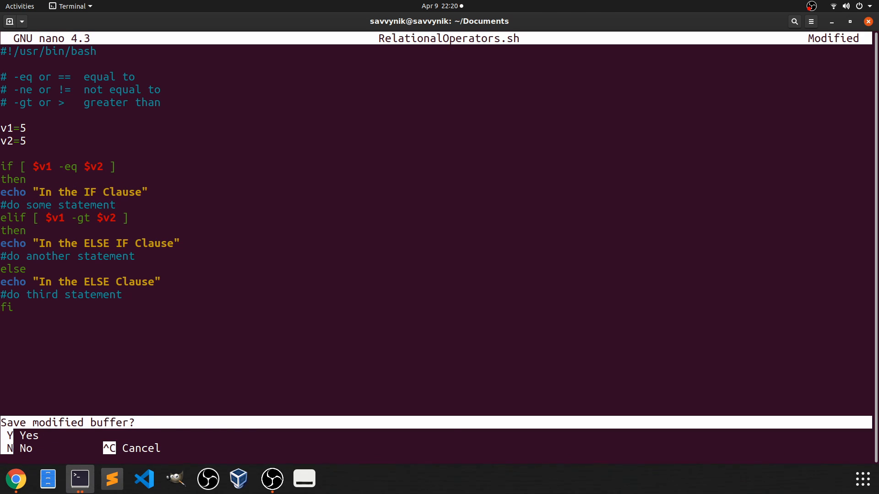
pyautogui.press('y')
pyautogui.write('./RelationalOperators.sh')
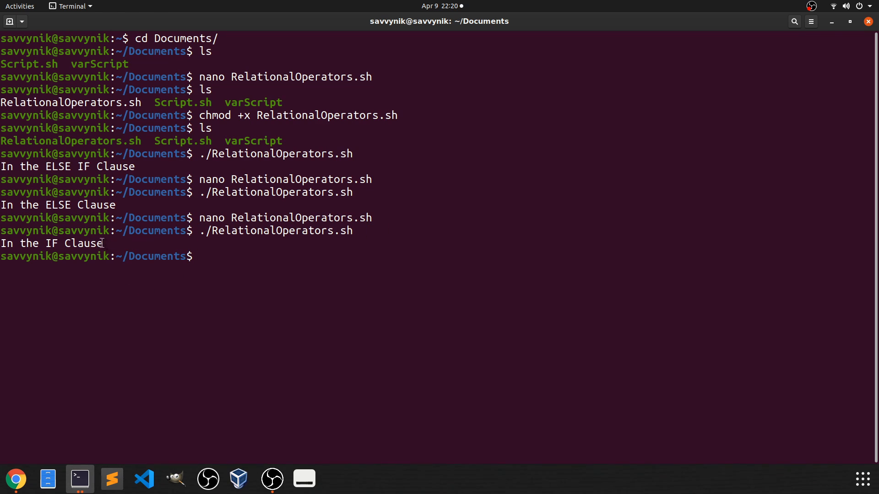
pyautogui.moveTo(257, 262)
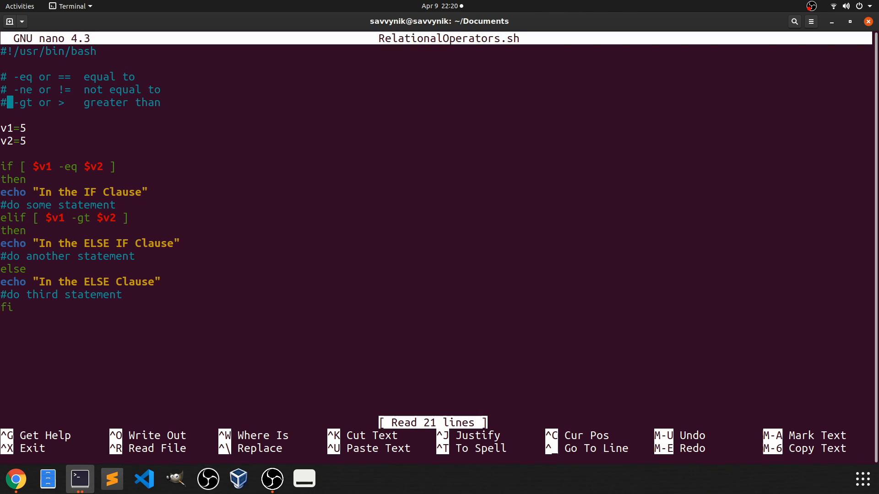
# Replace v1's value with 6 so only the elif greater-than test holds.
pyautogui.click(41, 167)
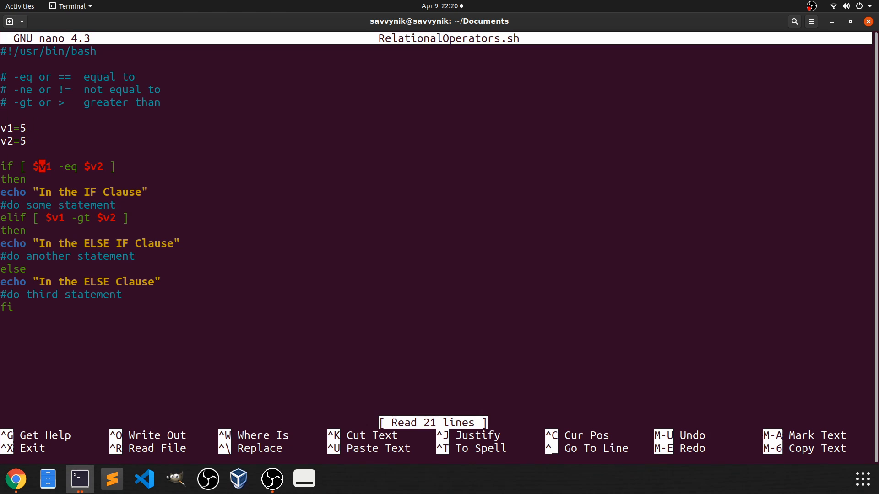
pyautogui.click(74, 218)
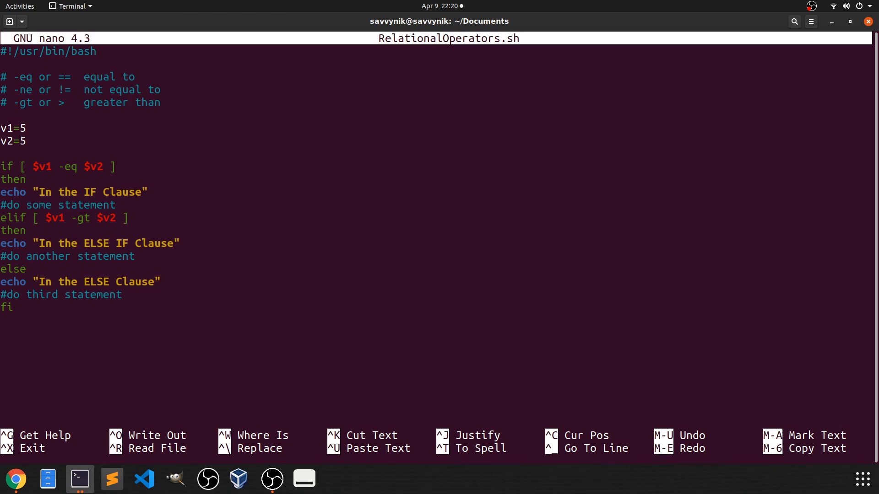
pyautogui.click(28, 129)
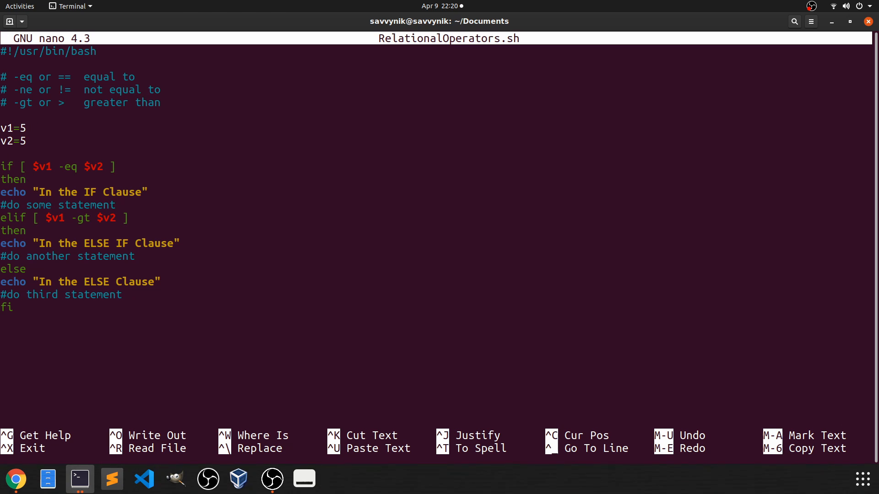
pyautogui.press('Backspace')
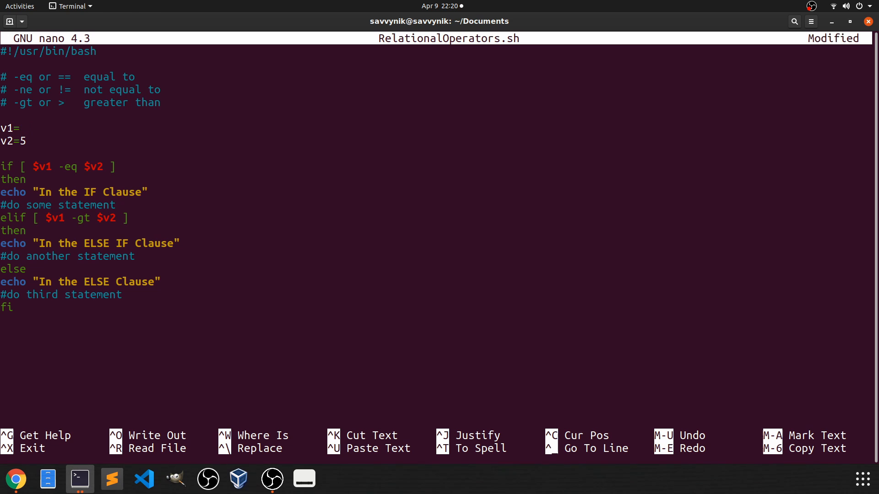
pyautogui.write('6')
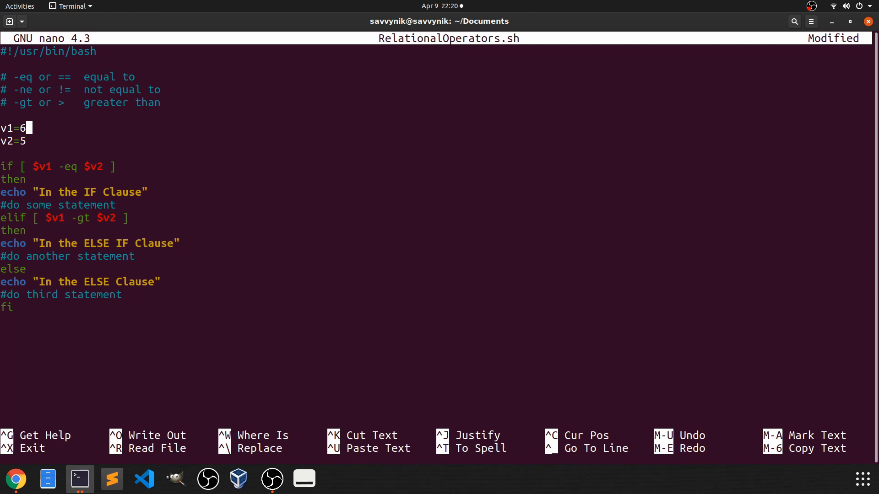
# Save the script and rerun it, printing 'In the ELSE IF Clause'.
pyautogui.press('Down')
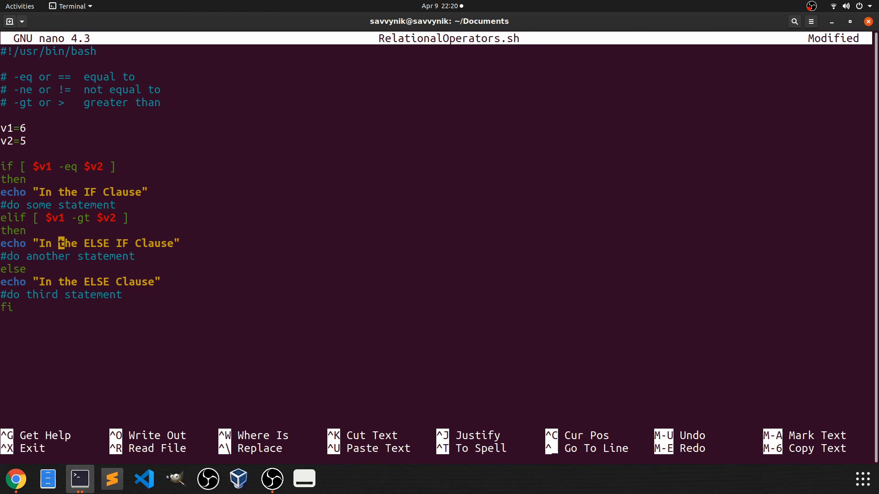
pyautogui.press('Right')
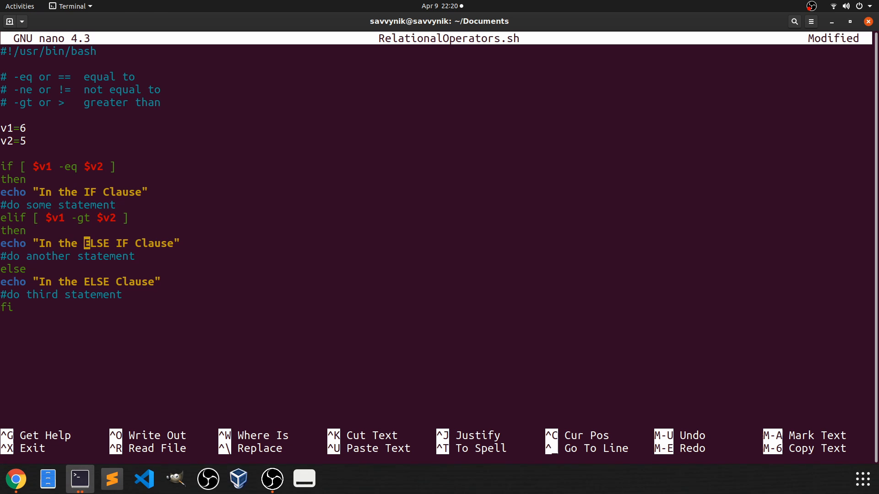
pyautogui.press('ctrl+x')
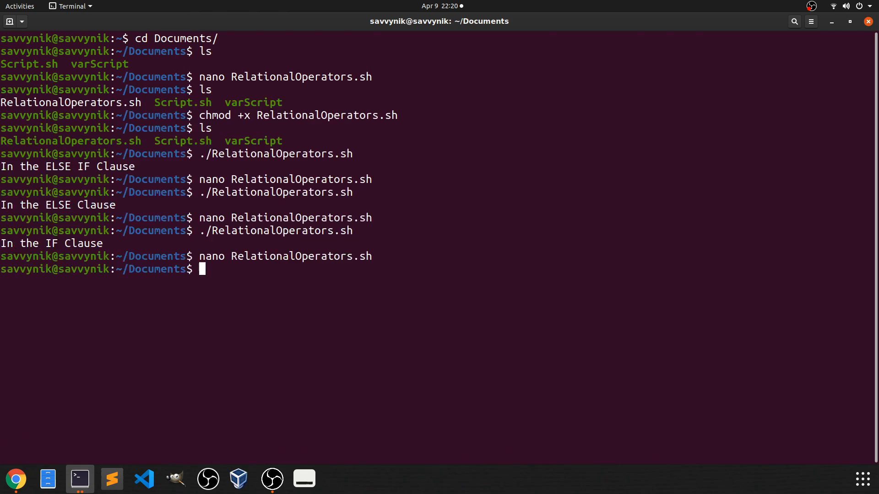
pyautogui.press('Return')
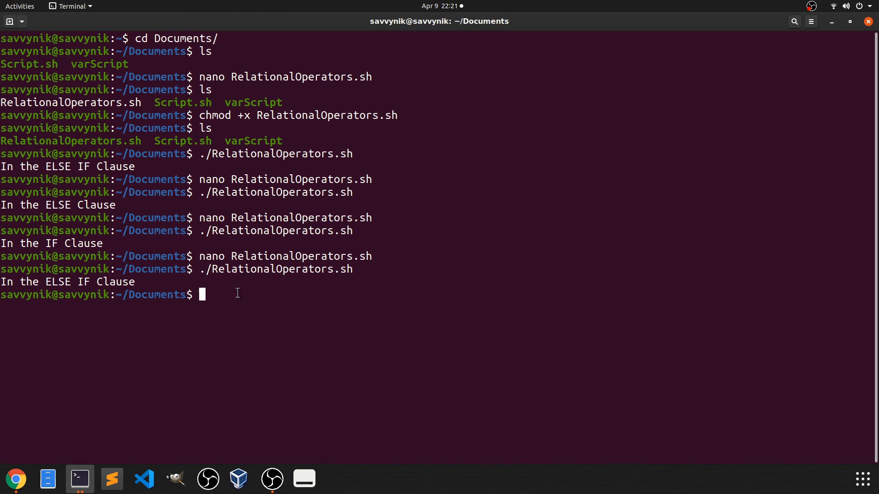
# Reopen the script and add comments for -lt less than and -ge greater than or equal.
pyautogui.write('nano RelationalOperators.sh')
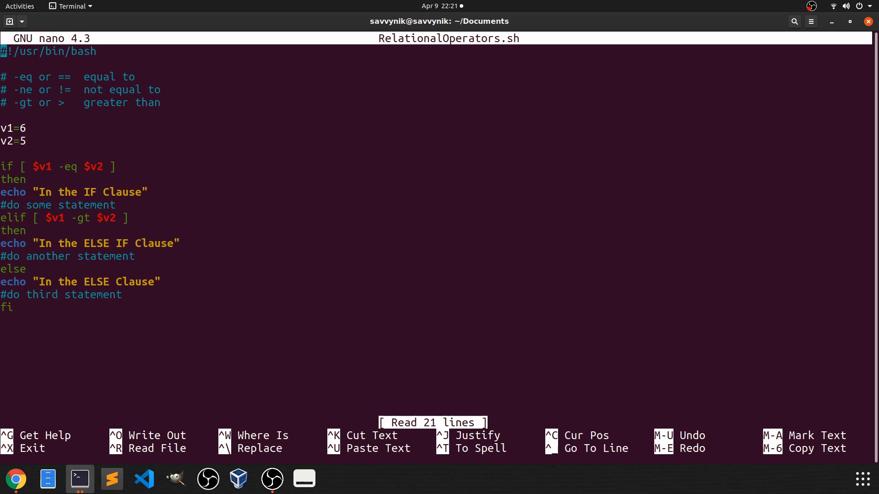
pyautogui.write('o')
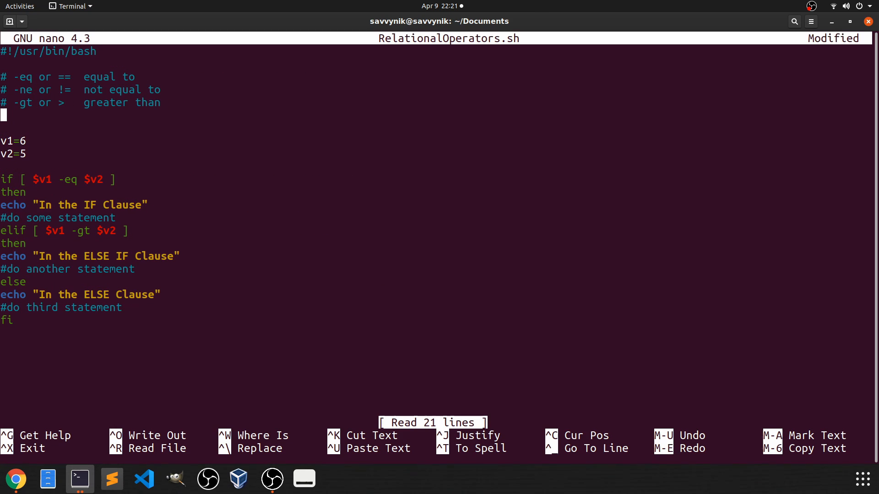
pyautogui.write('# =')
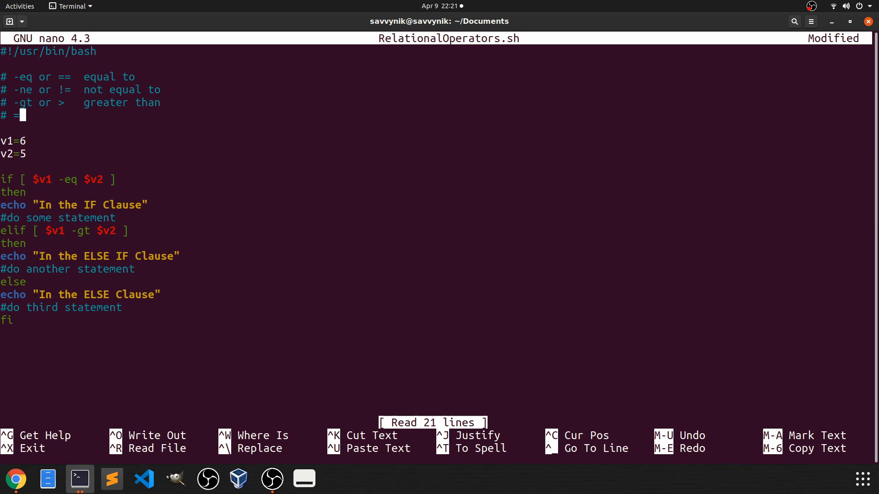
pyautogui.write('-lt or <')
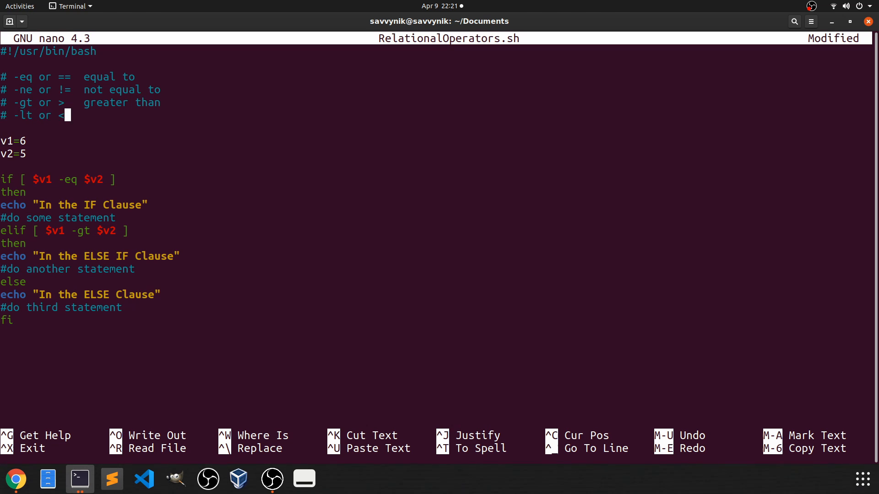
pyautogui.write('less than')
pyautogui.write('#')
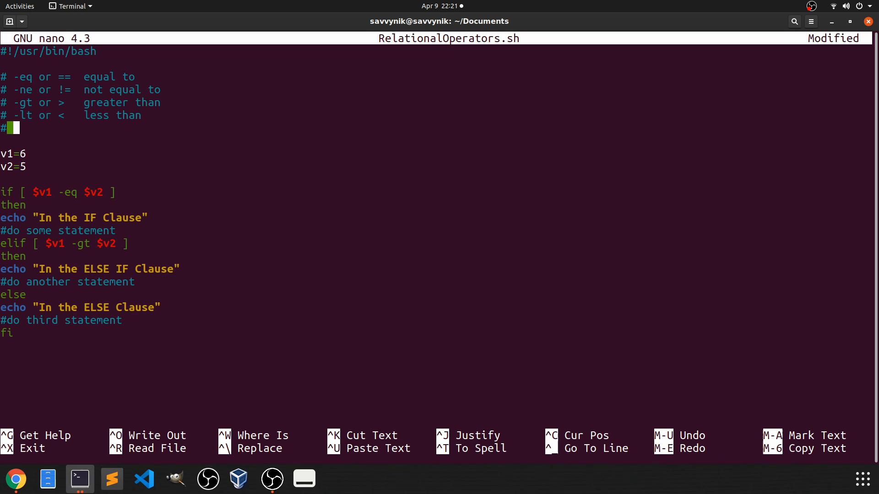
pyautogui.write('-ge or >=')
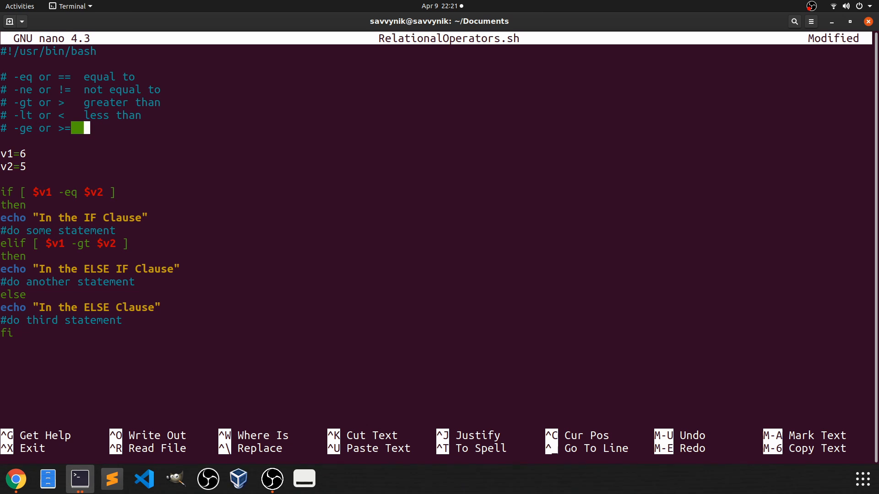
pyautogui.write('greater')
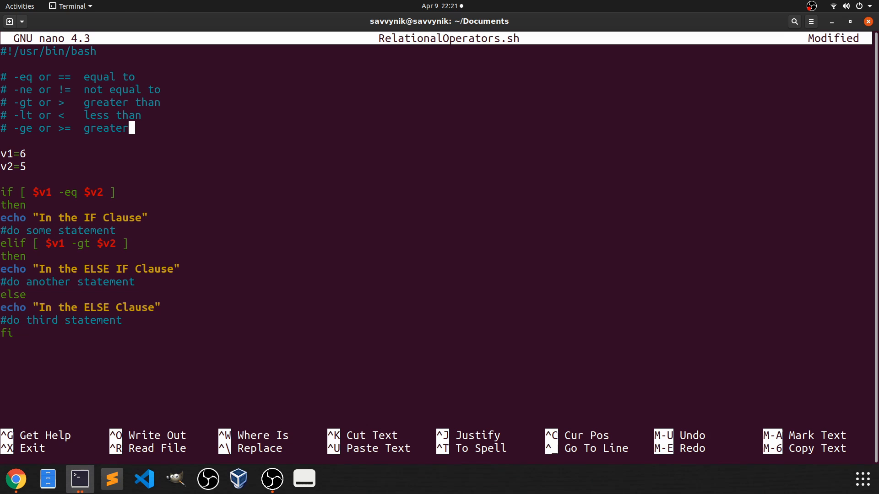
pyautogui.write('than or equal')
pyautogui.write('#')
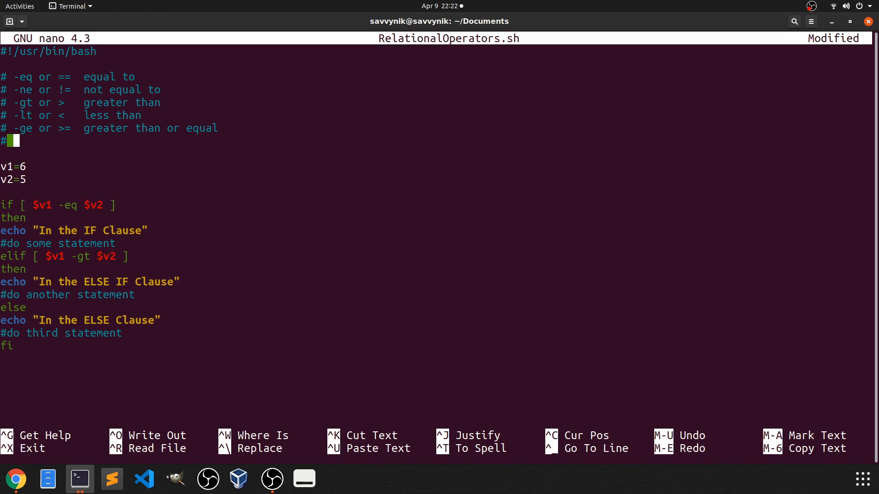
# Add the sixth comment '# -le or <= less than or equal' completing the operator list.
pyautogui.write('-le or')
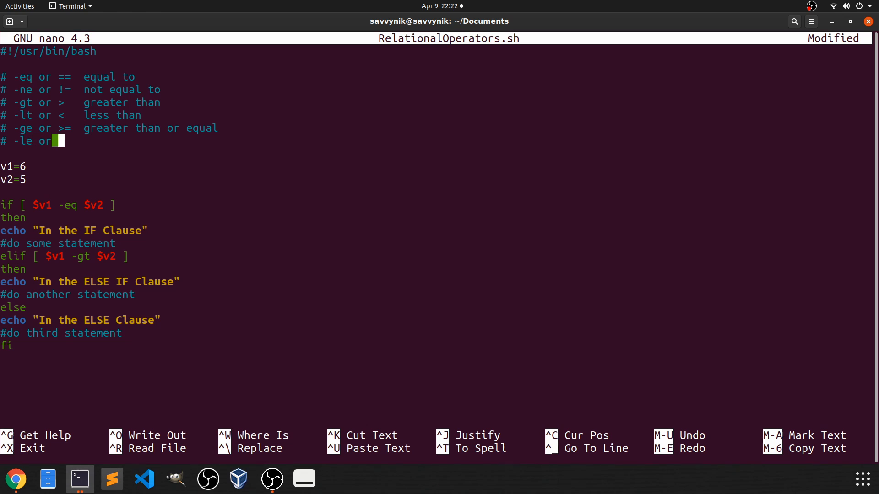
pyautogui.write('<=')
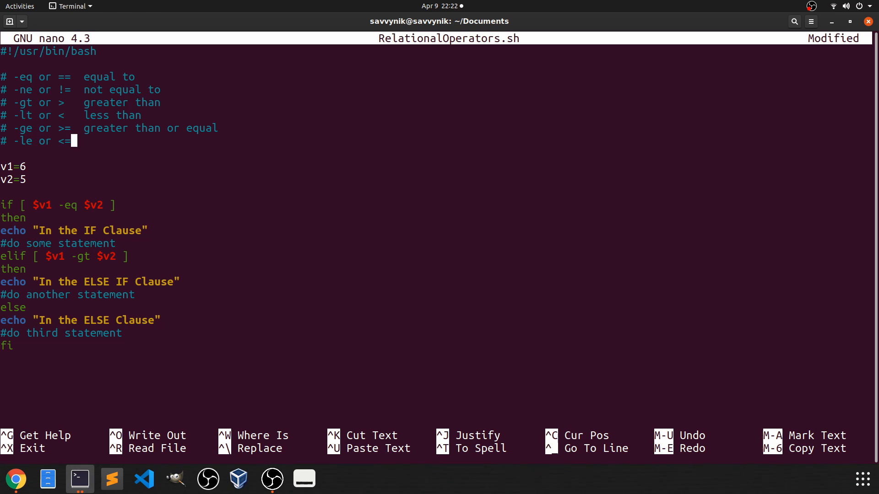
pyautogui.write('less')
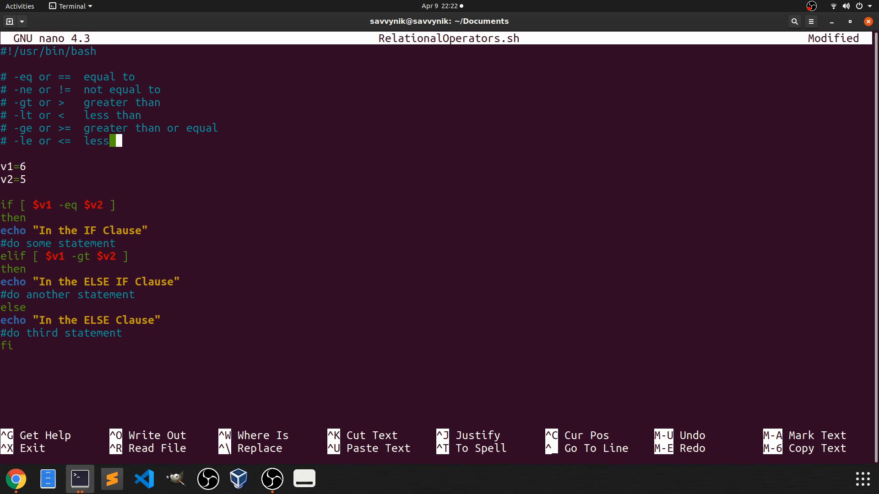
pyautogui.write('than')
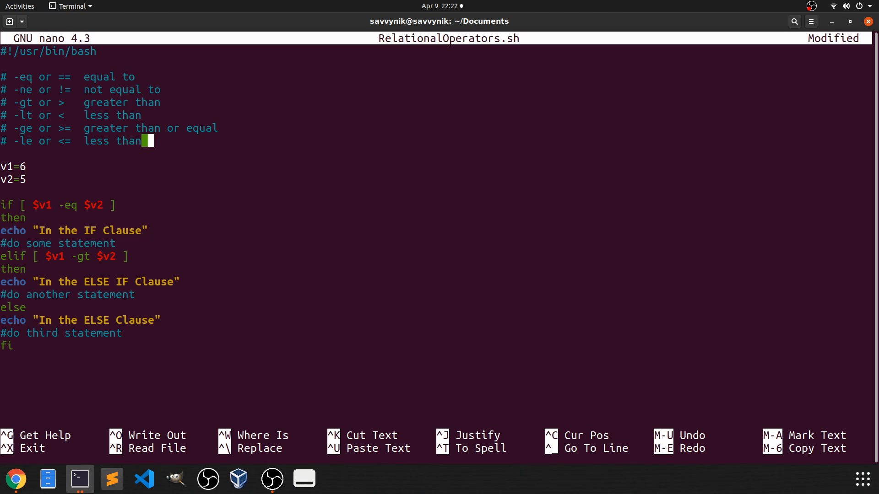
pyautogui.write('or equal')
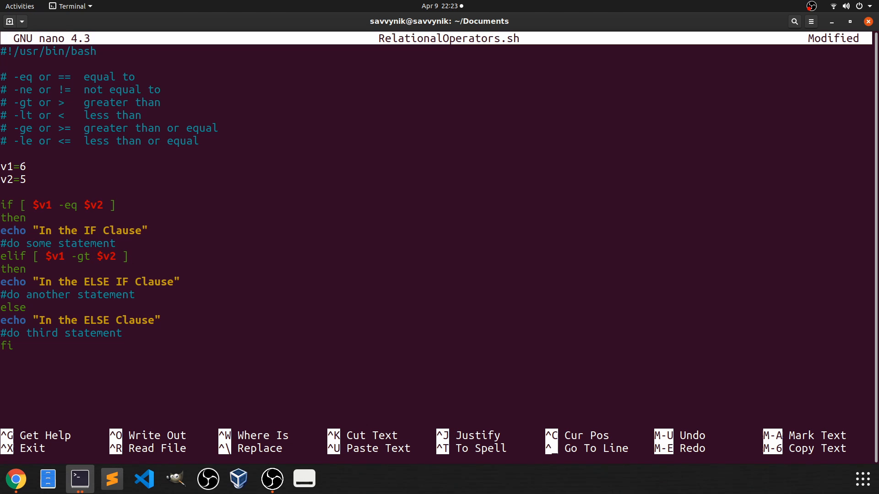
# Set v1 to 5 and change the elif test from -gt to -ge.
pyautogui.write('e')
pyautogui.write('5')
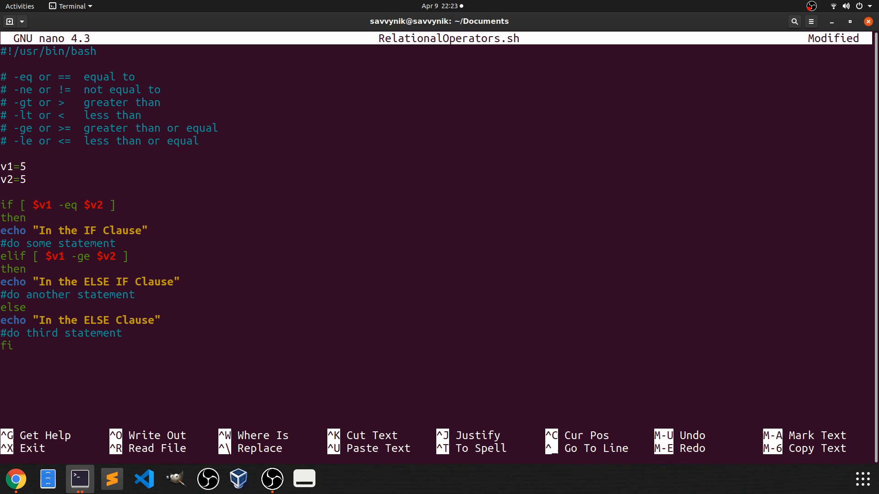
pyautogui.click(9, 205)
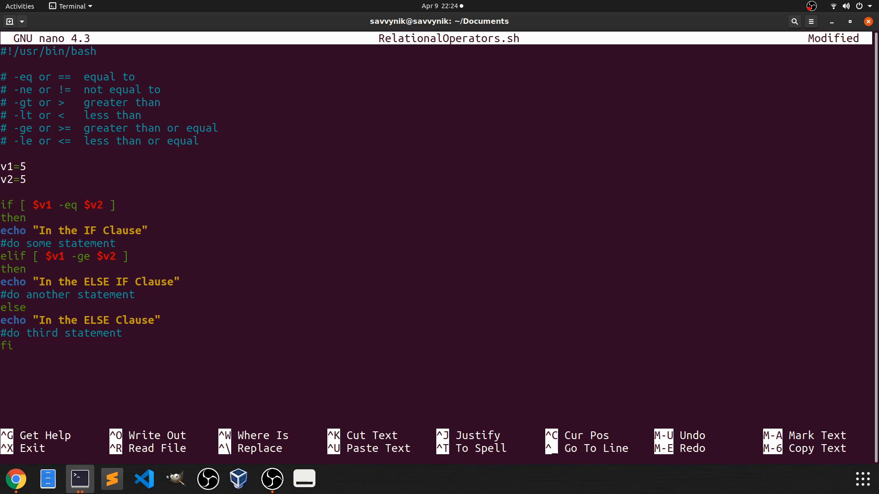
pyautogui.click(29, 205)
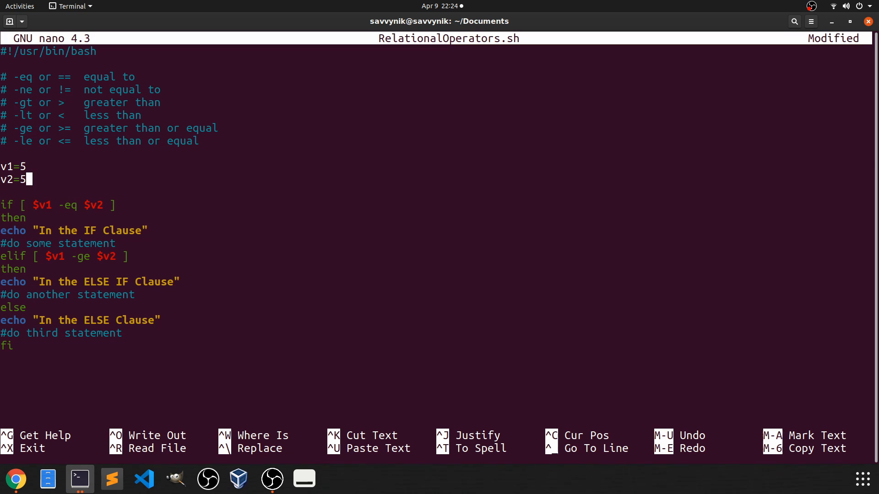
pyautogui.click(99, 231)
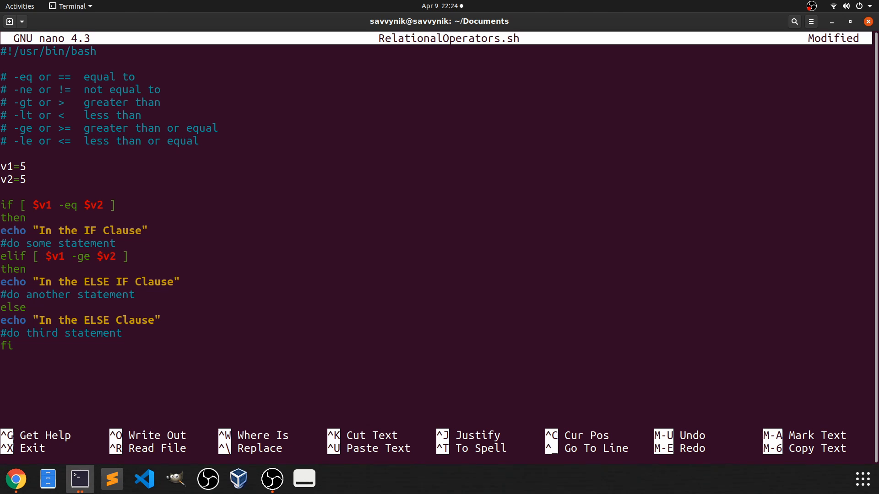
pyautogui.click(85, 257)
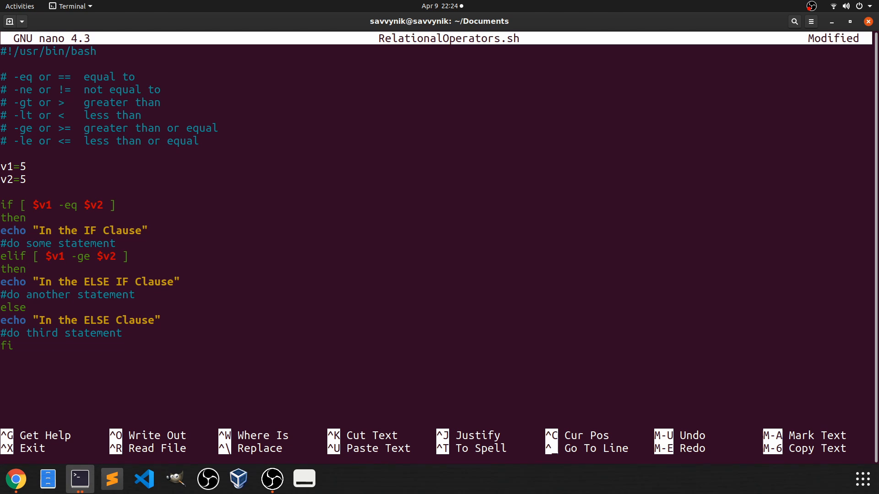
pyautogui.click(66, 294)
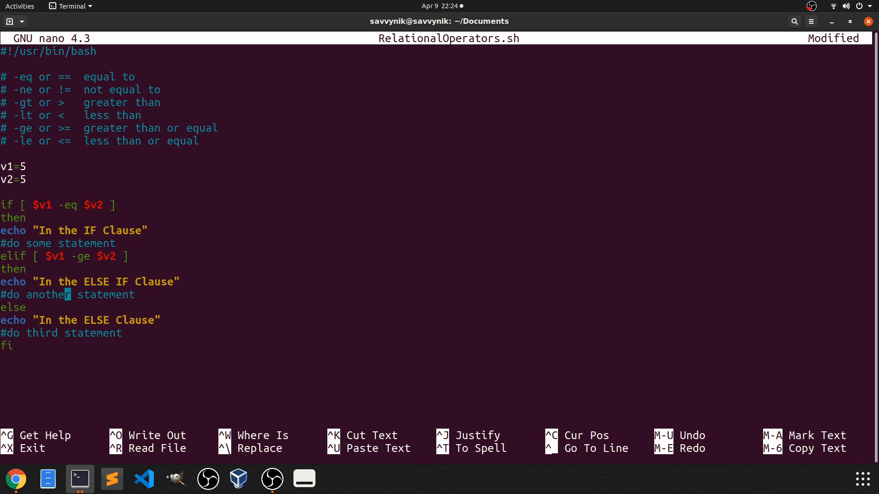
pyautogui.moveTo(66, 295)
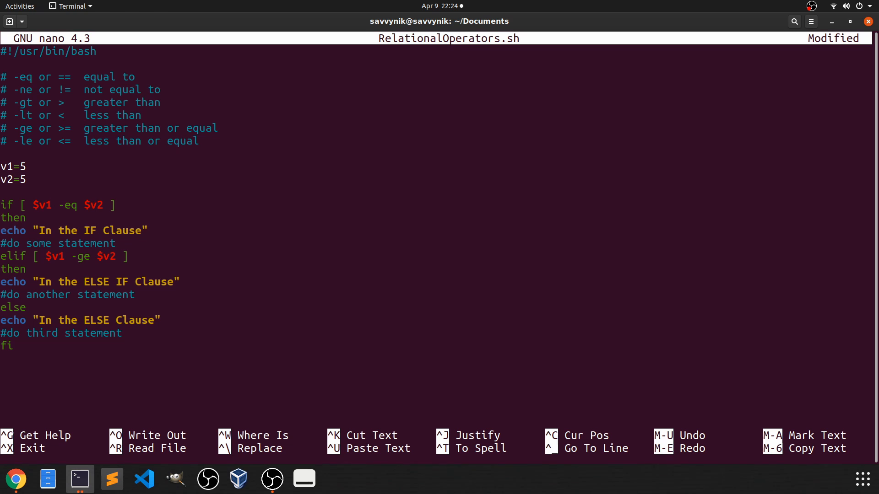
pyautogui.click(29, 269)
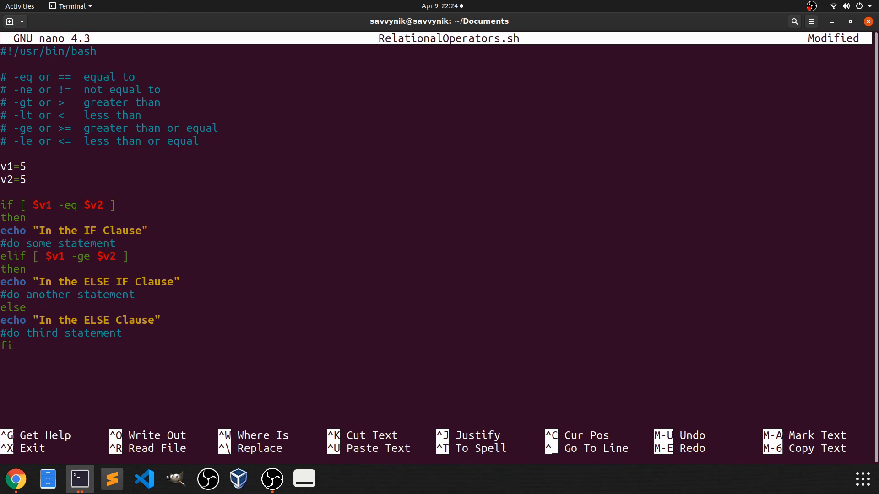
pyautogui.click(67, 205)
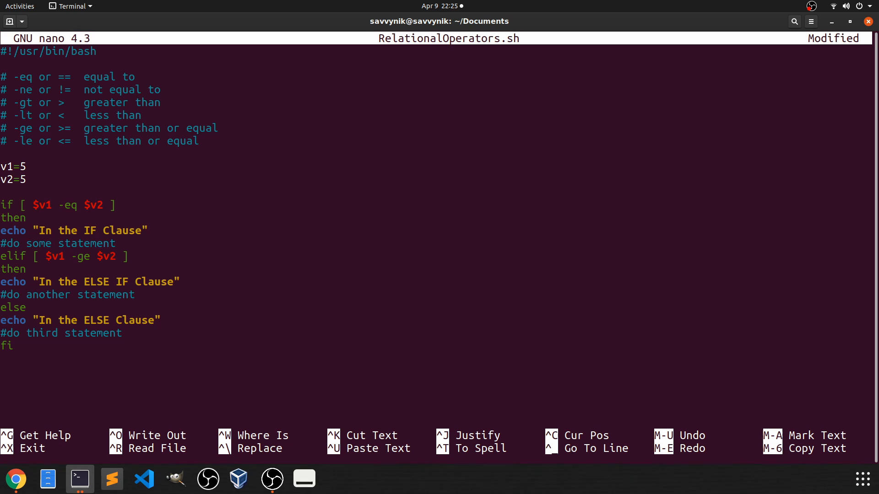
pyautogui.click(67, 205)
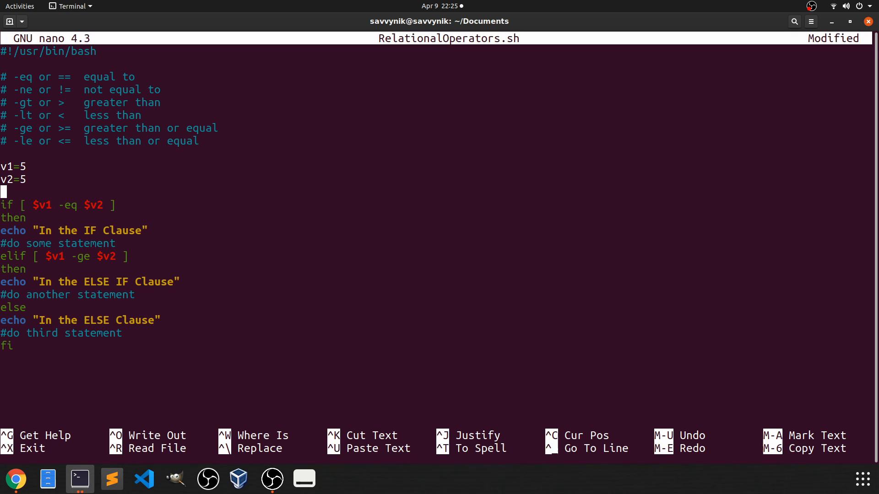
pyautogui.click(39, 205)
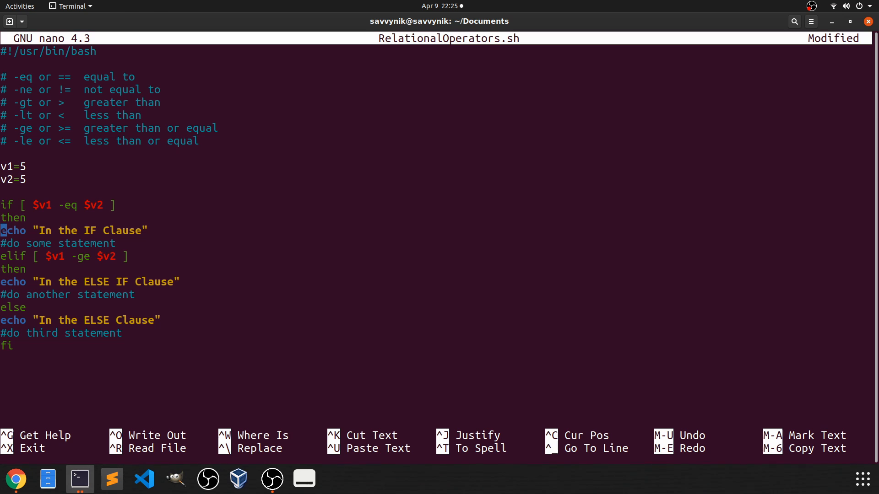
# Save the script under the same name, run it printing 'In the IF Clause', and reopen it in nano.
pyautogui.press('ctrl+o')
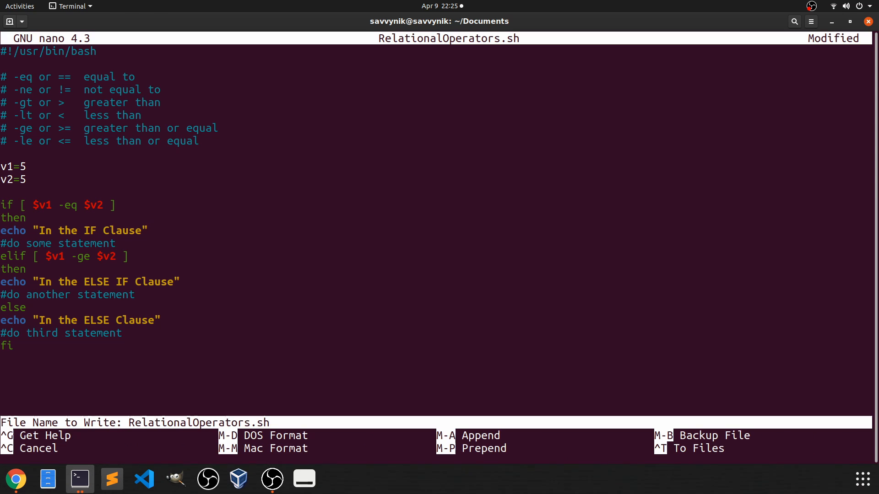
pyautogui.press('Return')
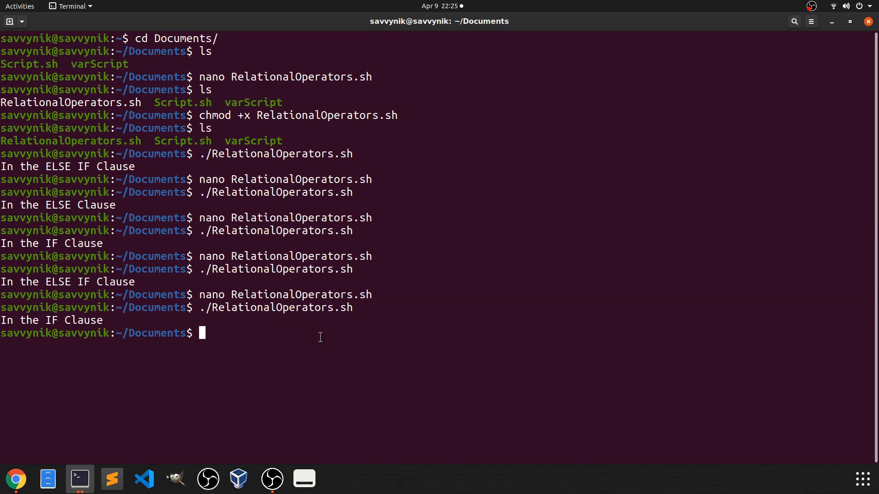
pyautogui.write('nano RelationalOperators.sh')
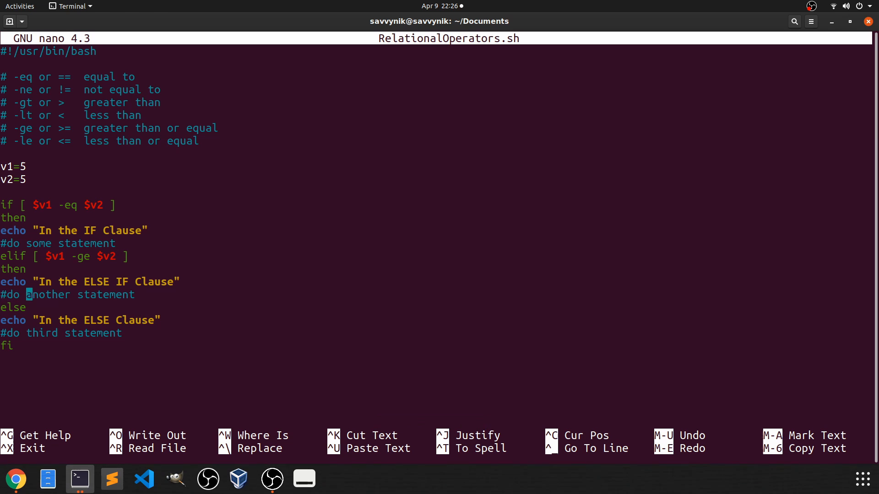
# Remove the elif branch and #do comments, making the if echo 'True' and else echo 'False'.
pyautogui.press('Delete')
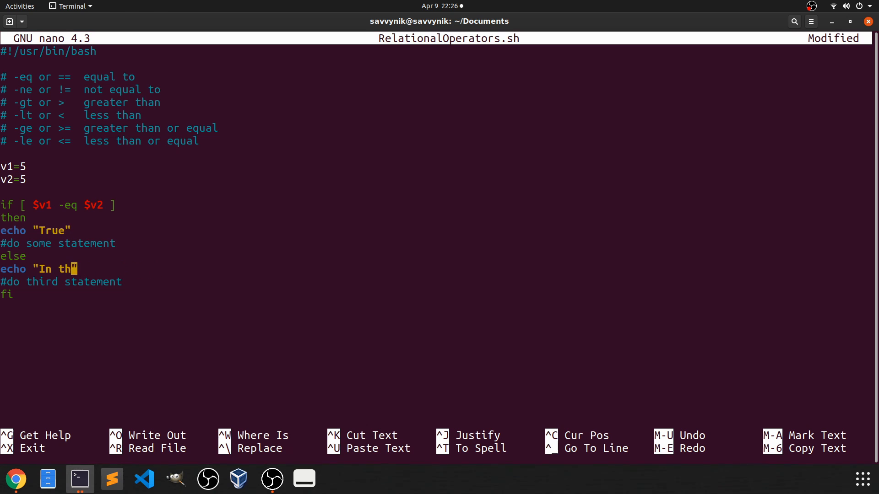
pyautogui.write('False')
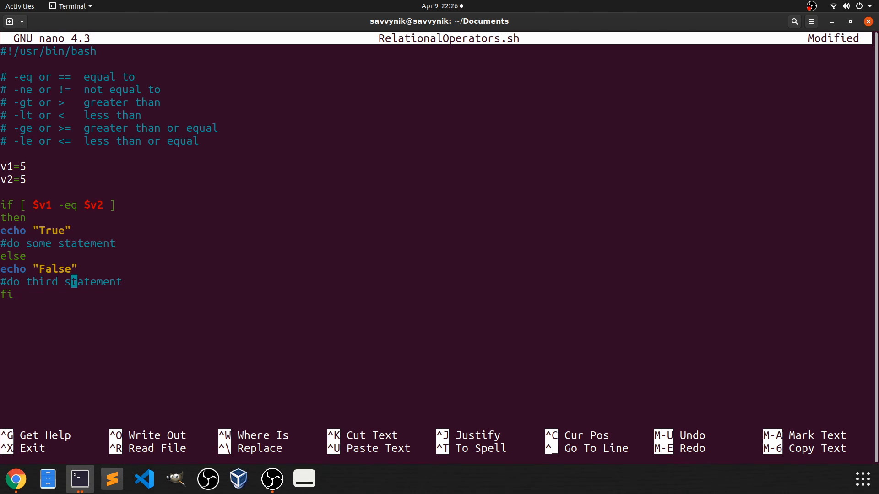
pyautogui.press('ctrl+k')
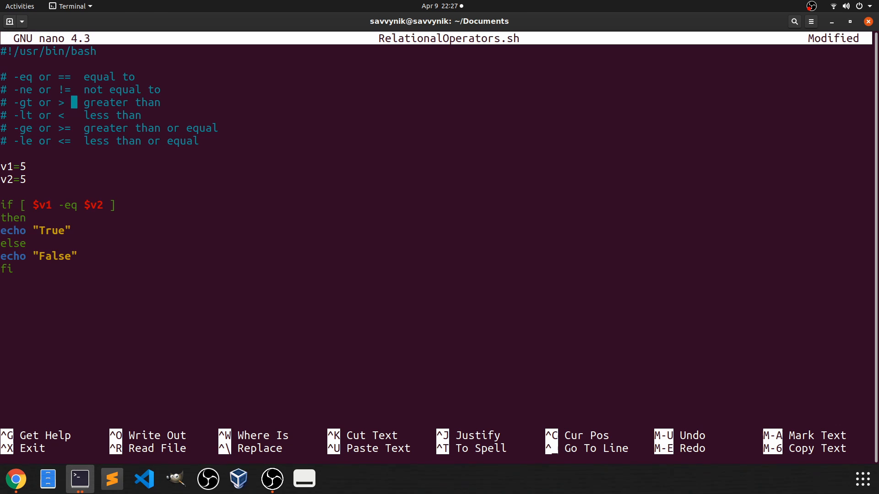
pyautogui.press('Down')
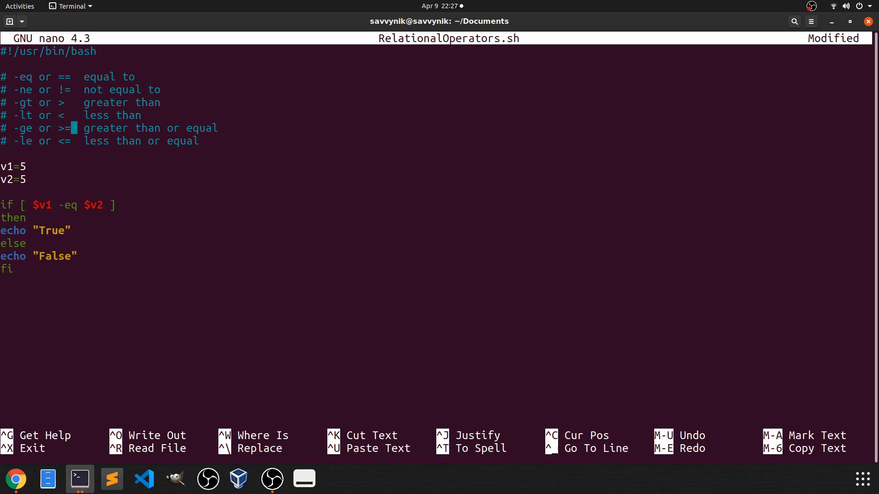
pyautogui.press('Down')
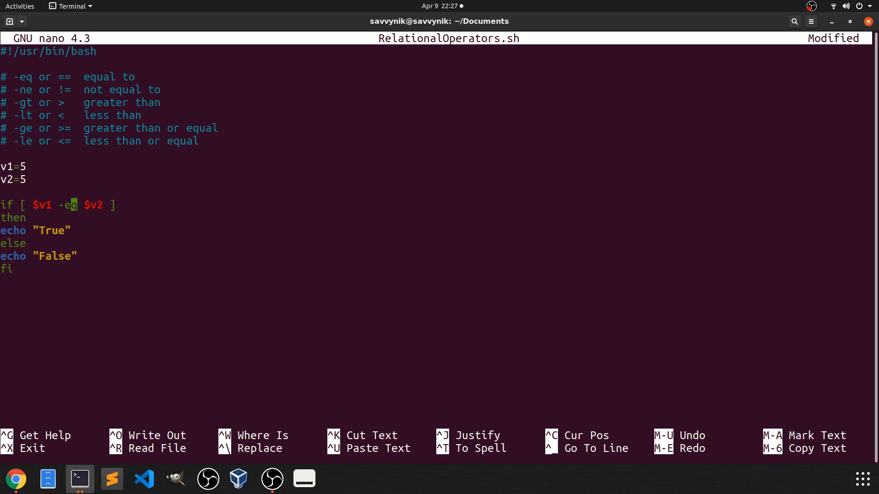
pyautogui.press('Left')
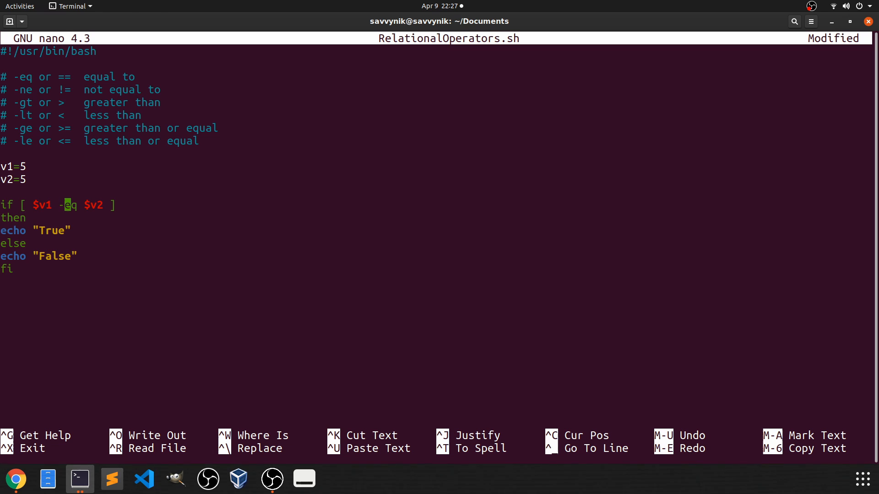
pyautogui.press('Left')
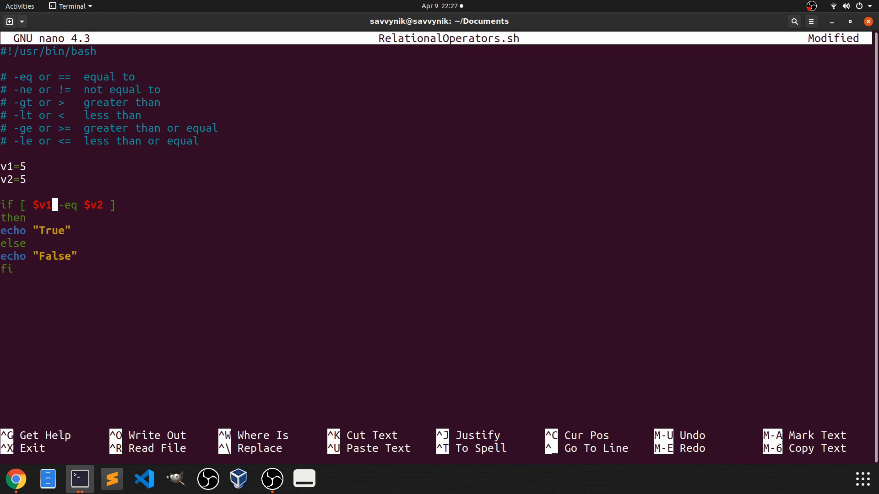